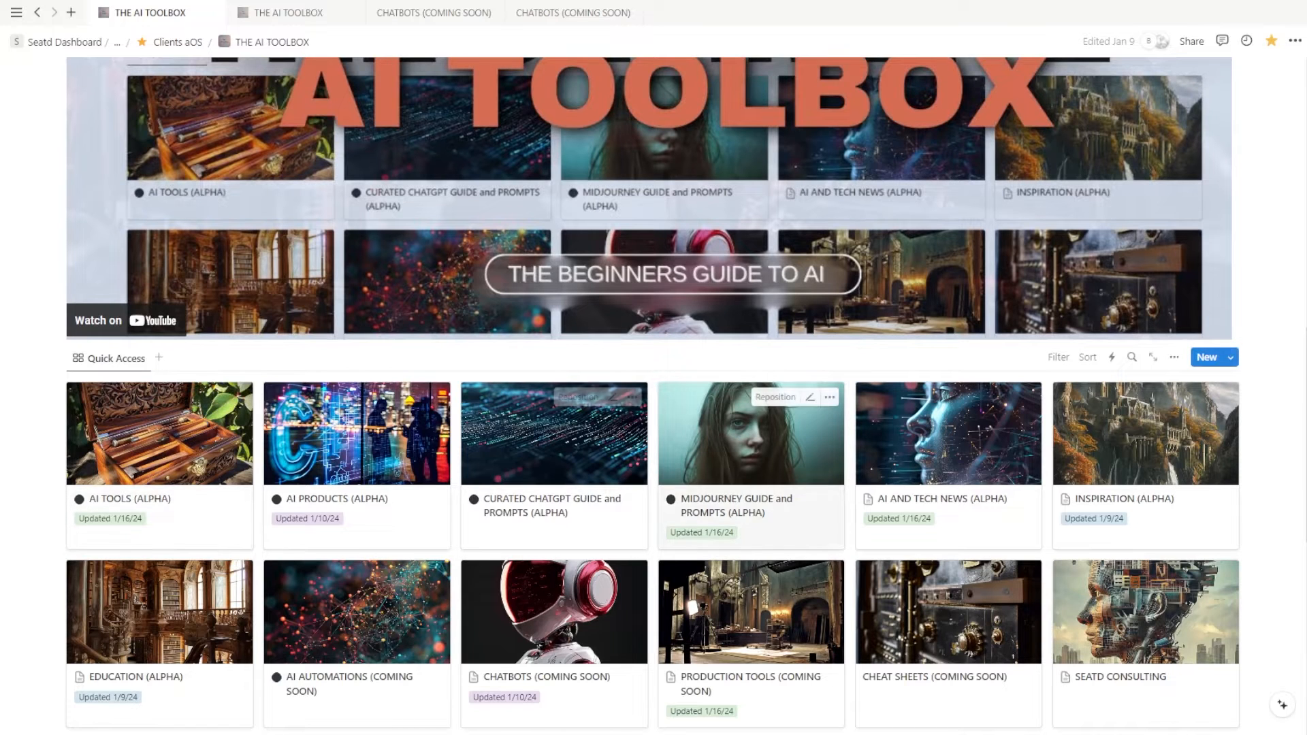
{"action": "mouse_move", "coordinate": [545, 471]}
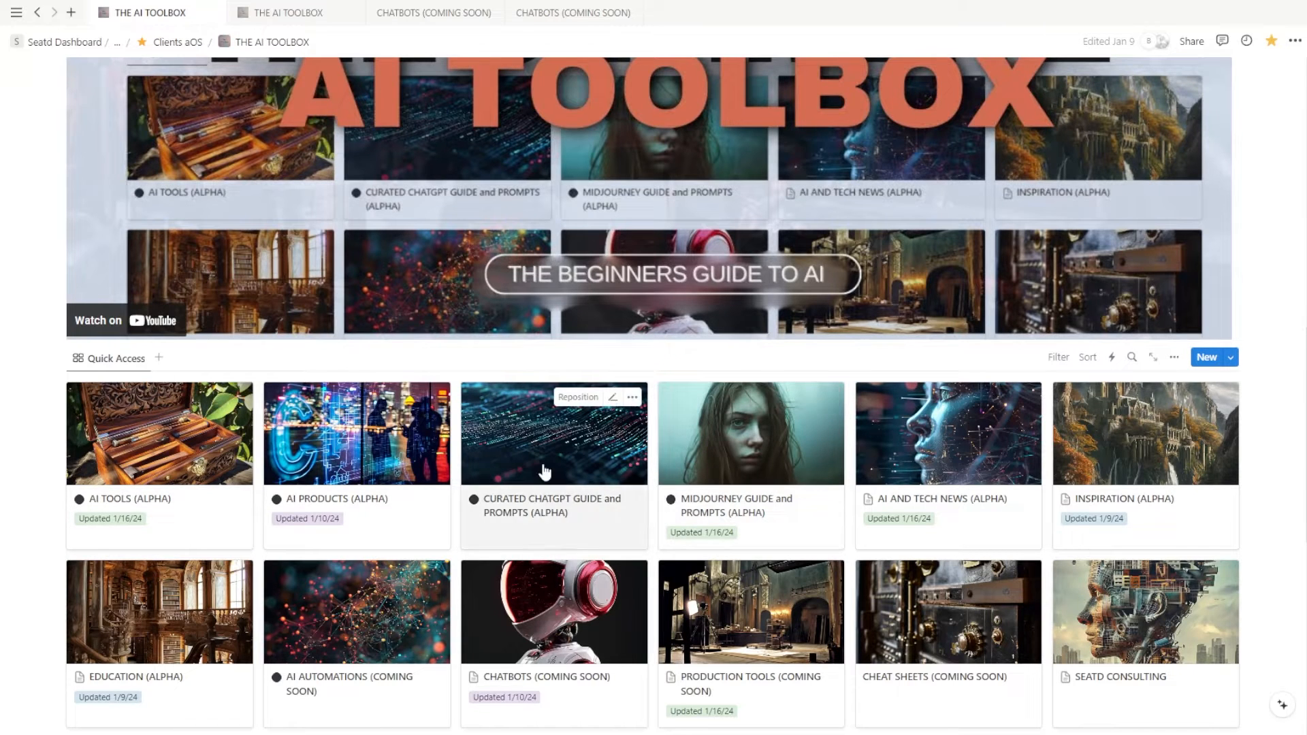
Scroll down to the Midjourney Bot message with the finished four-image rocket launch grid.
{"action": "left_click", "coordinate": [552, 431]}
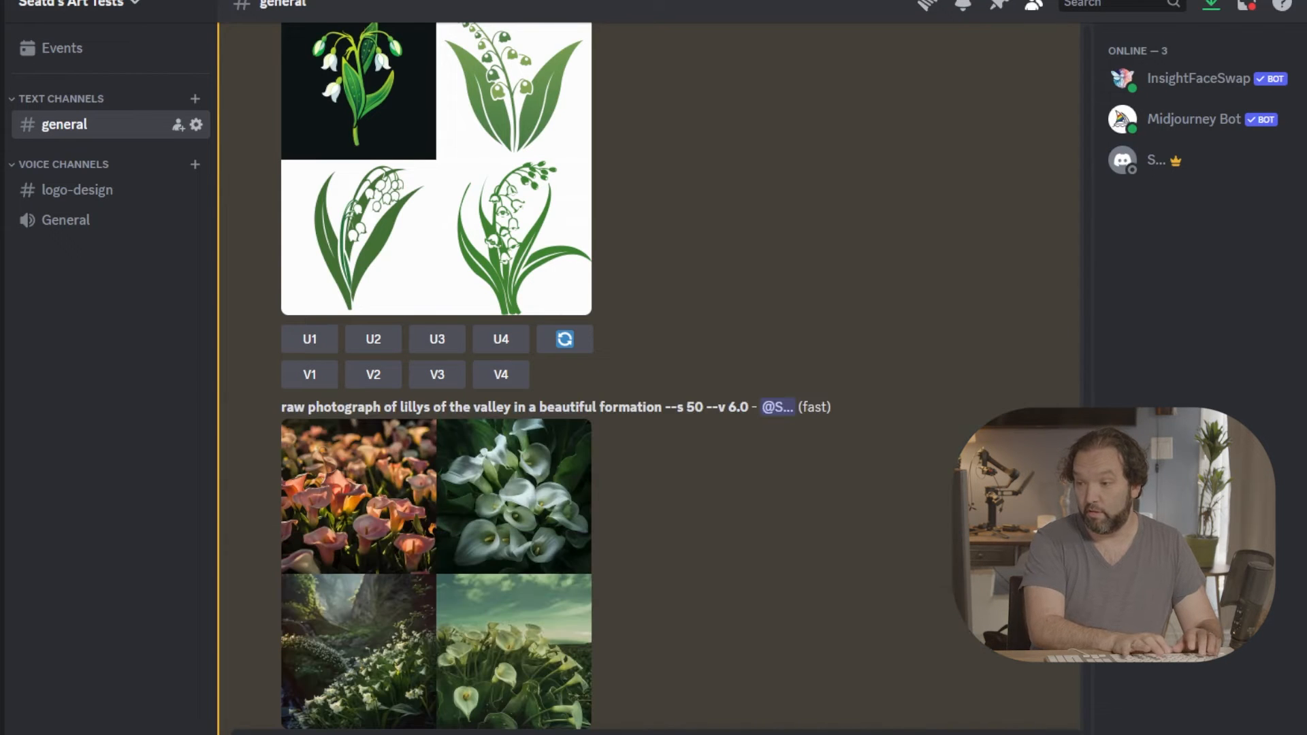
{"action": "scroll", "scroll_direction": "down", "scroll_amount": 3}
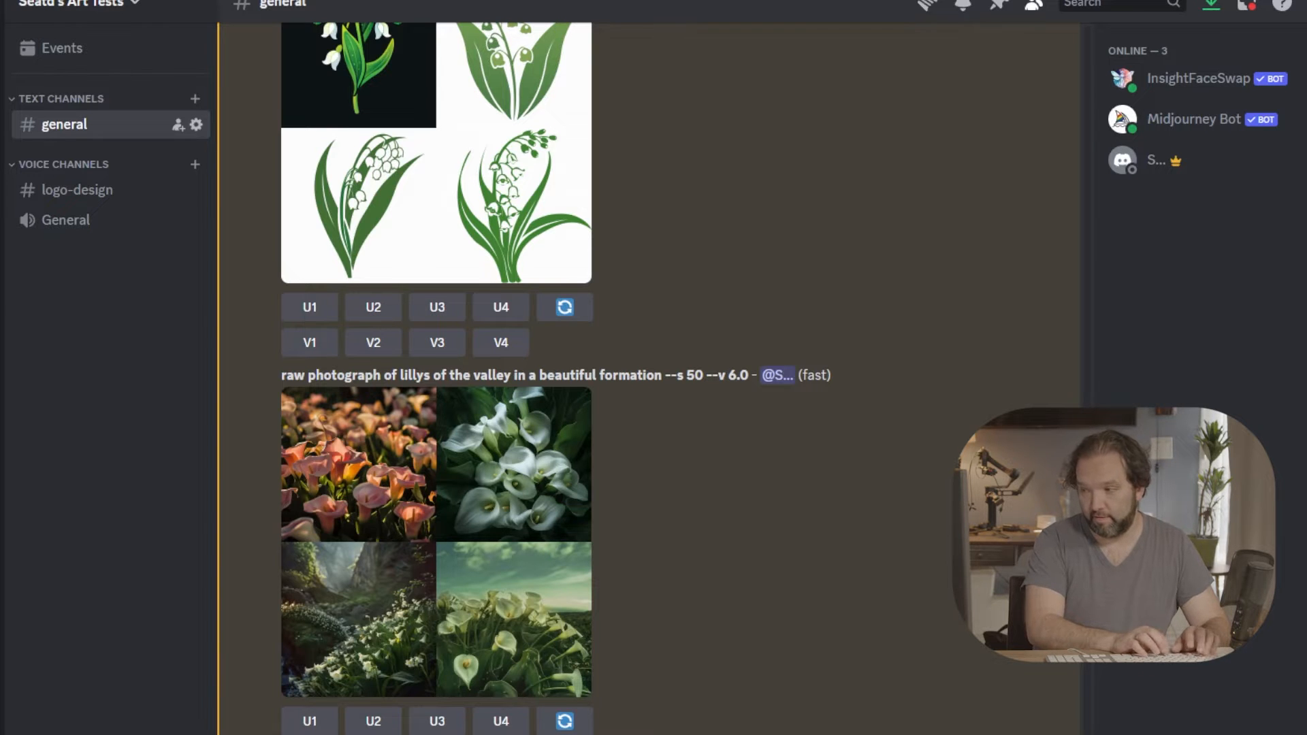
{"action": "scroll", "scroll_direction": "down", "scroll_amount": 3}
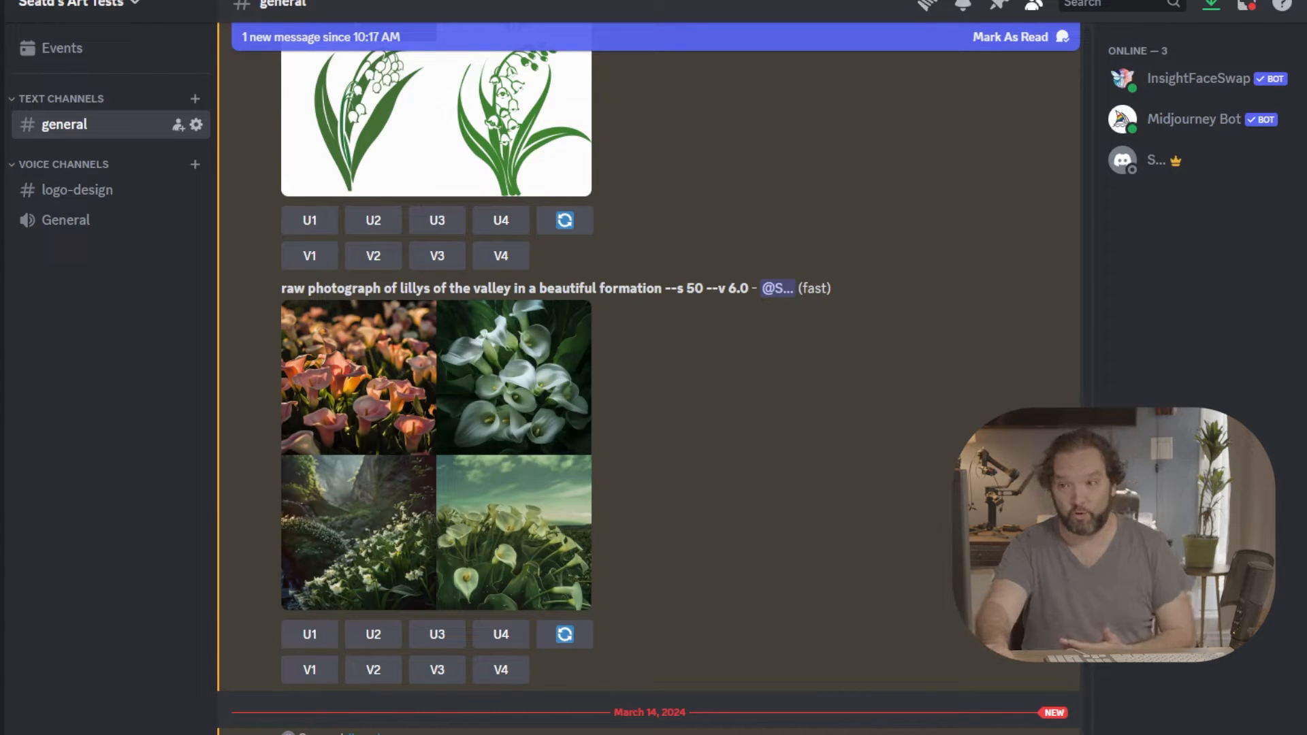
{"action": "mouse_move", "coordinate": [719, 514]}
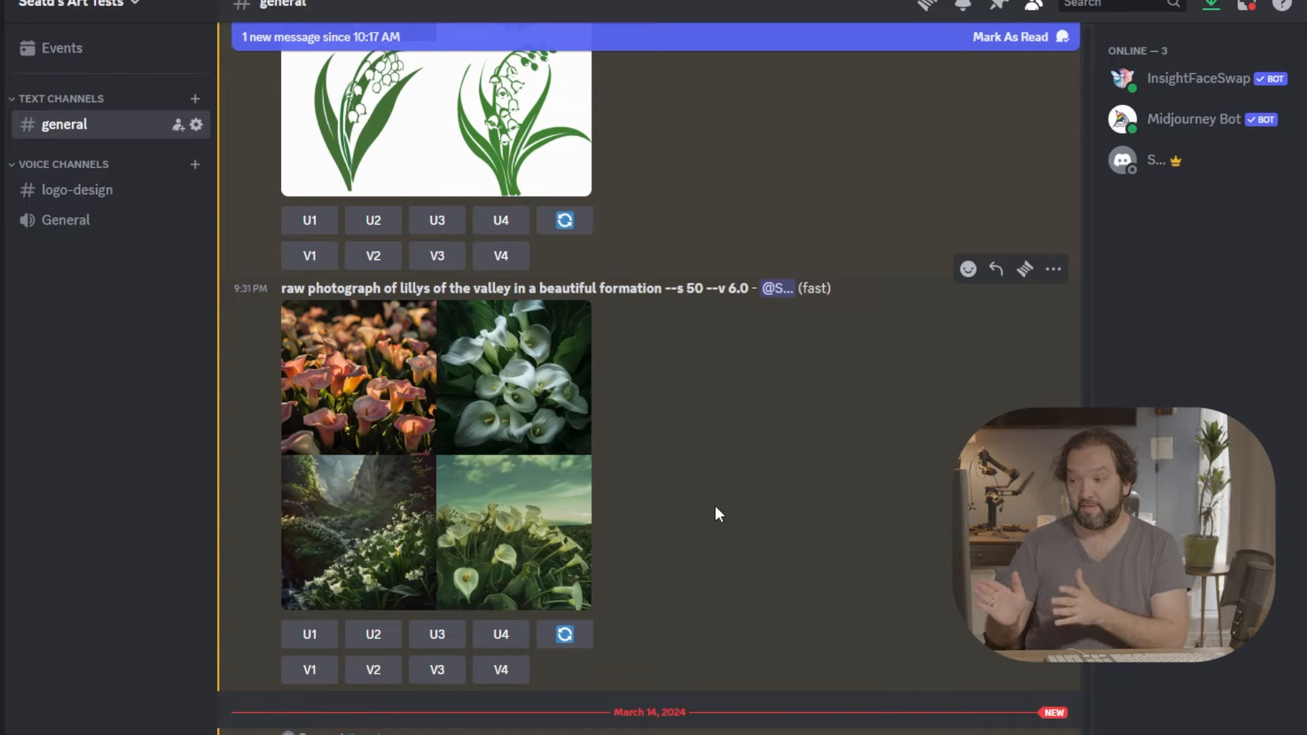
{"action": "scroll", "scroll_direction": "down", "scroll_amount": 3}
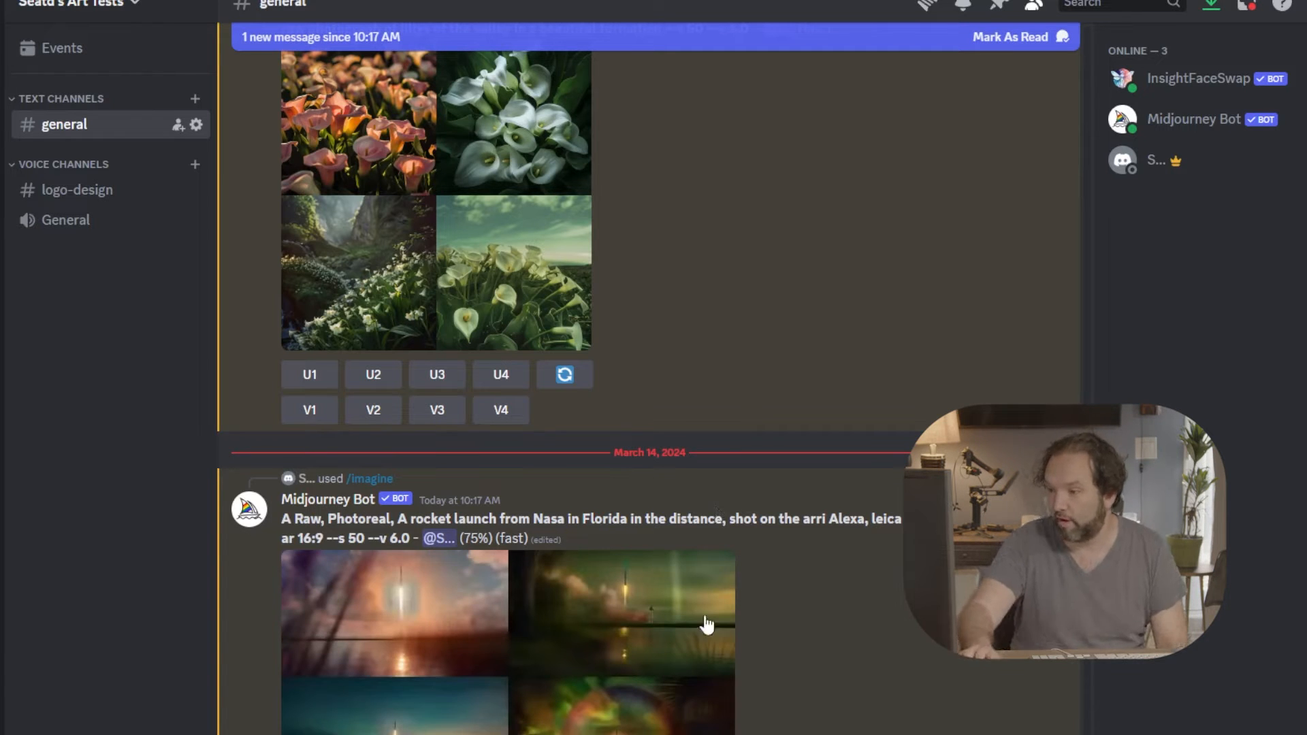
{"action": "scroll", "scroll_direction": "down", "scroll_amount": 3}
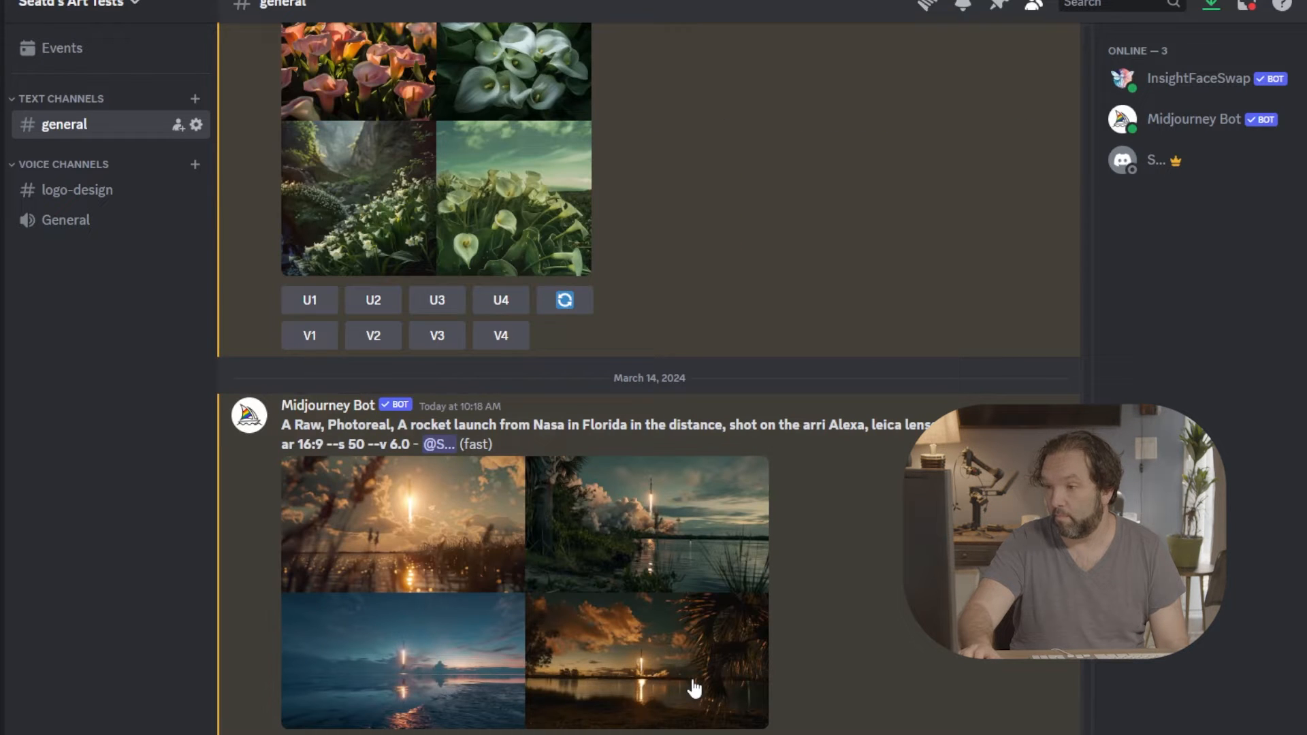
{"action": "mouse_move", "coordinate": [640, 673]}
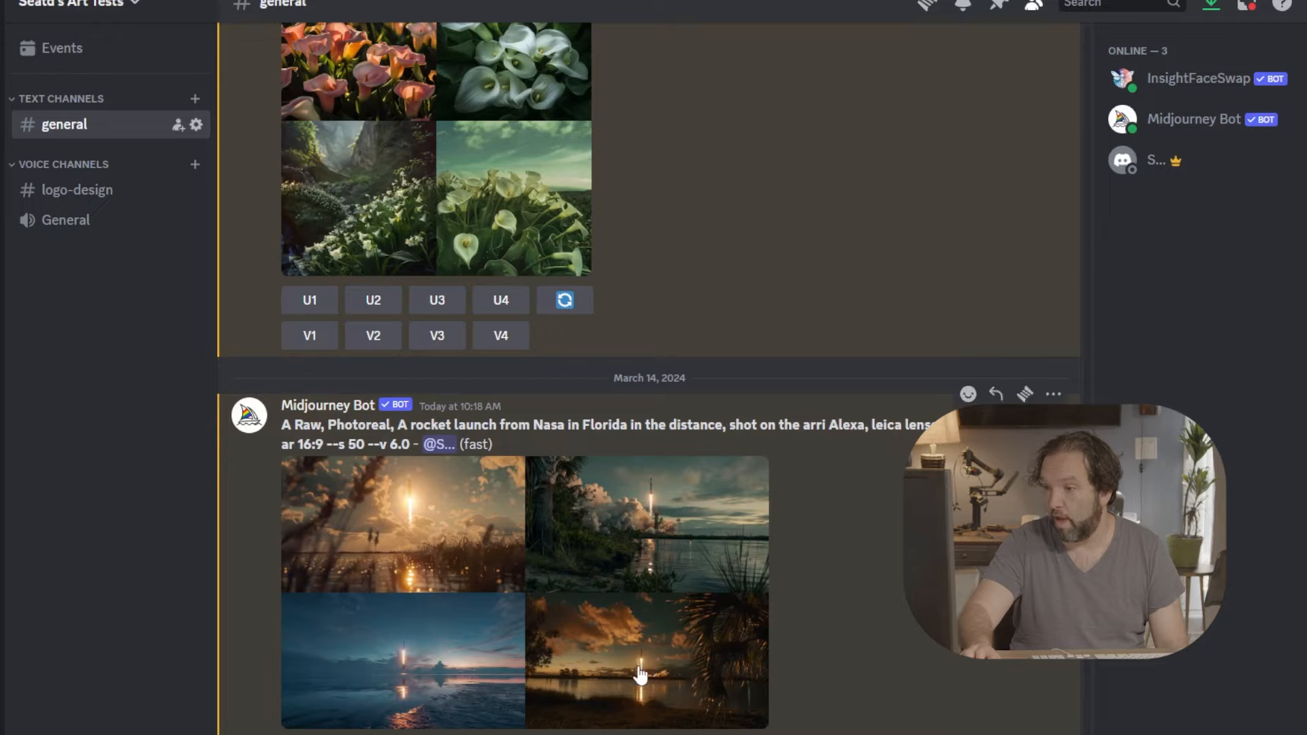
{"action": "mouse_move", "coordinate": [554, 629]}
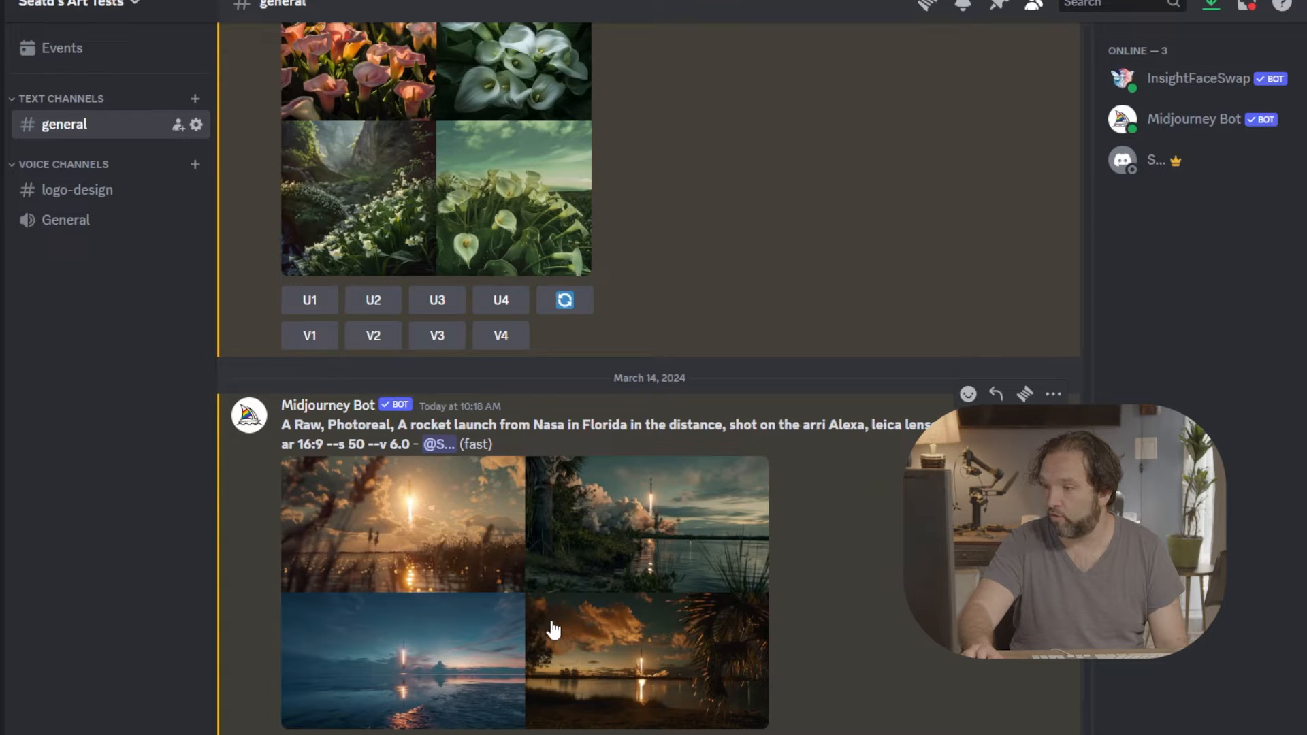
{"action": "mouse_move", "coordinate": [498, 592]}
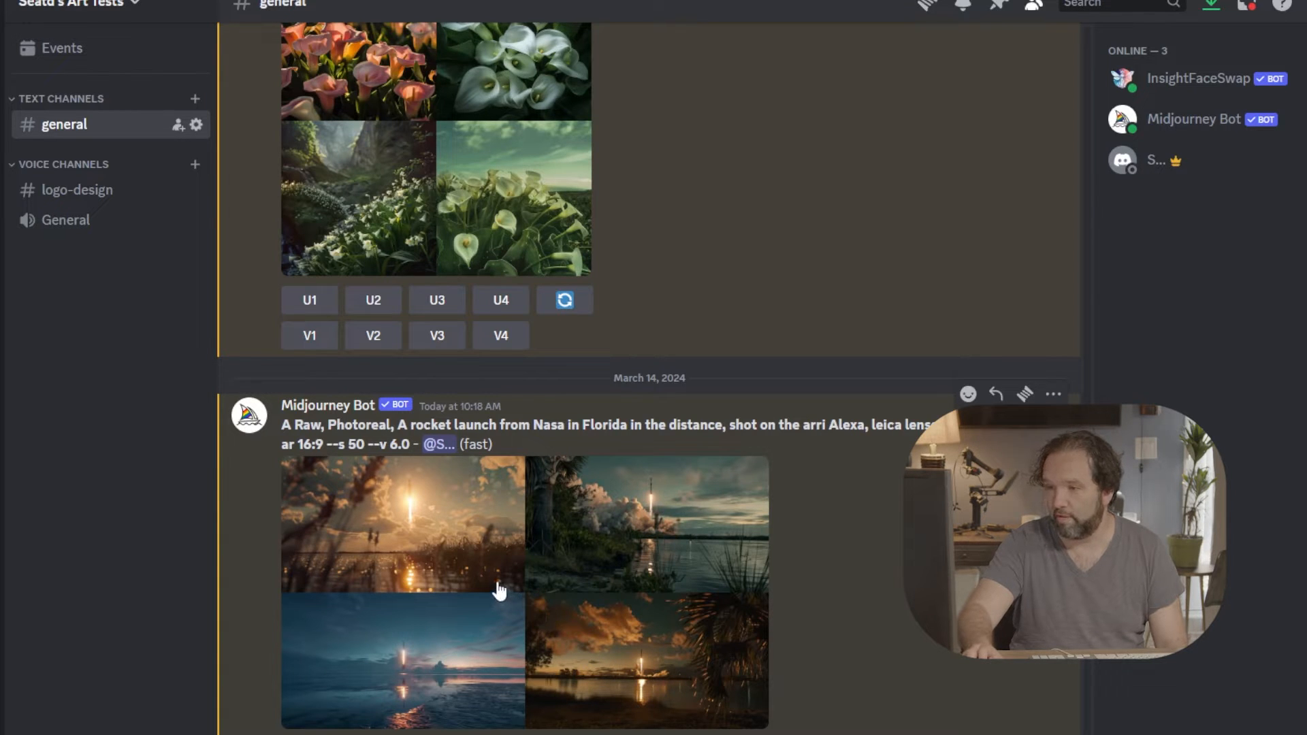
{"action": "mouse_move", "coordinate": [421, 512]}
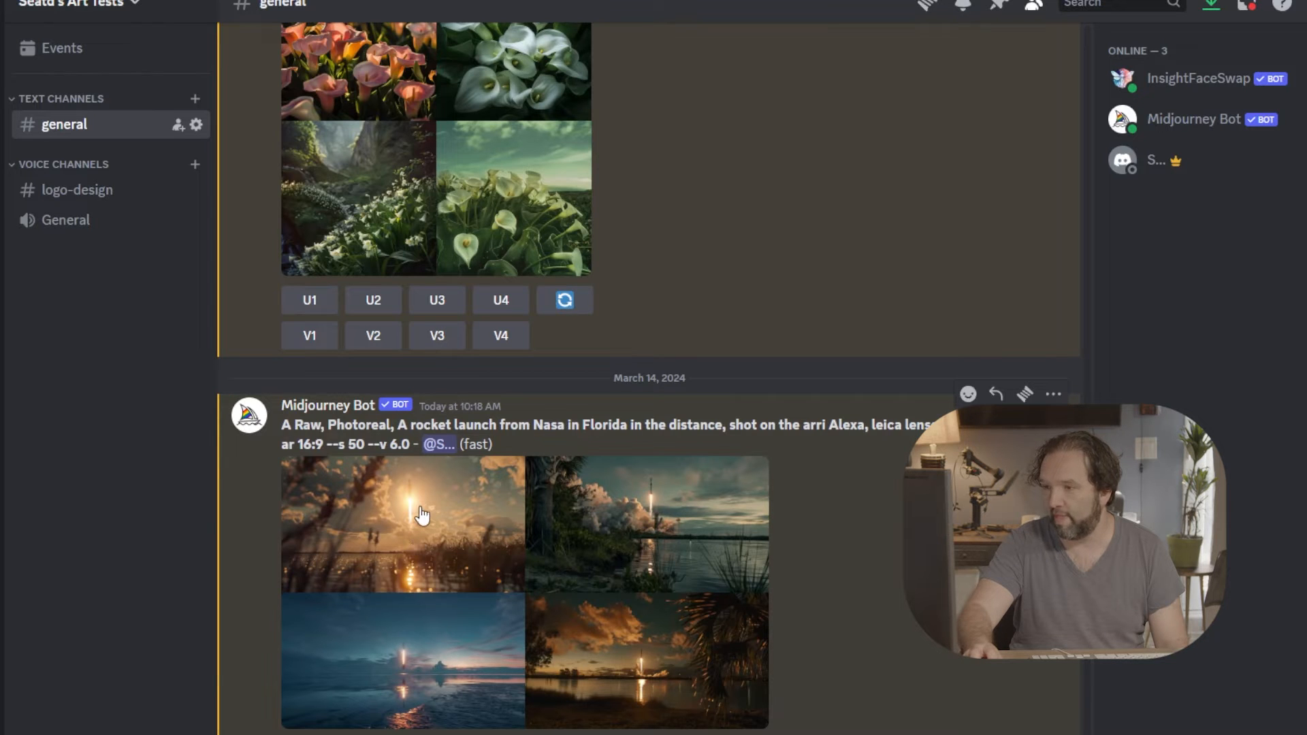
{"action": "mouse_move", "coordinate": [346, 667]}
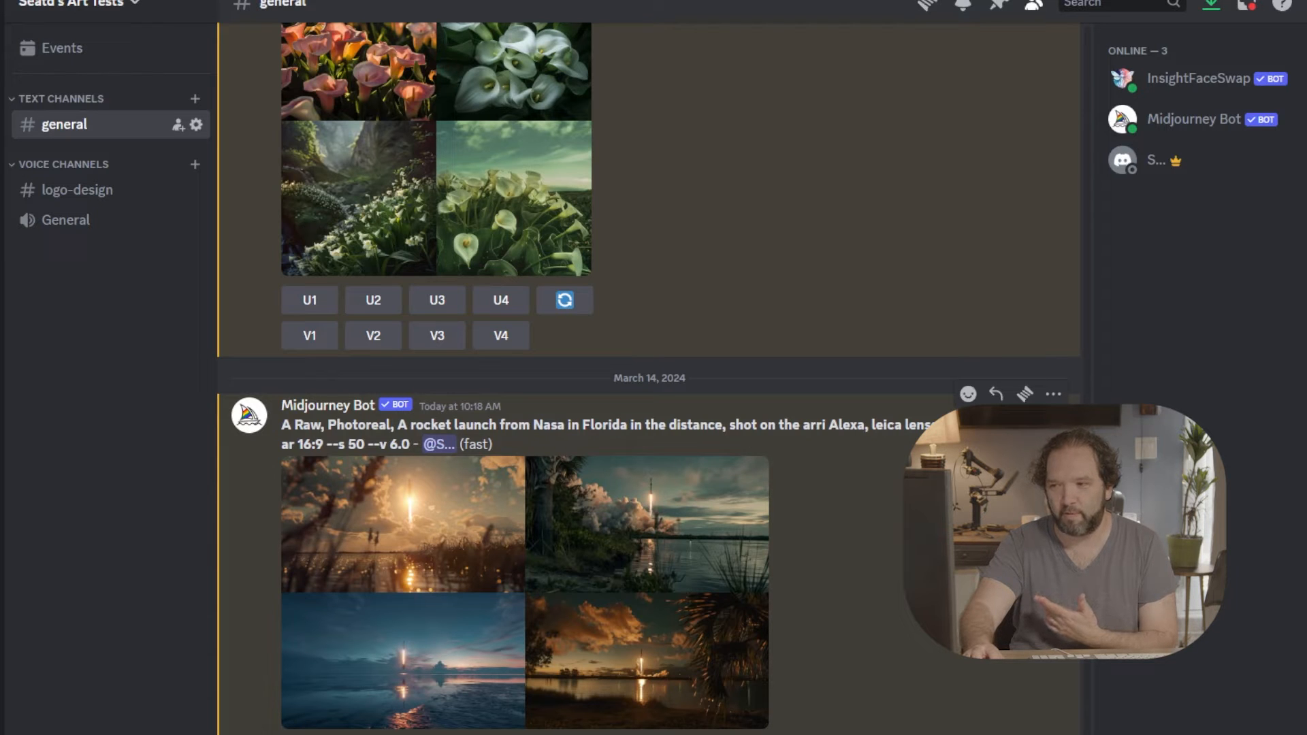
Remix variations of rocket image 1, replacing 'in the distance' with 'close up' at 75mm.
{"action": "left_click", "coordinate": [564, 300]}
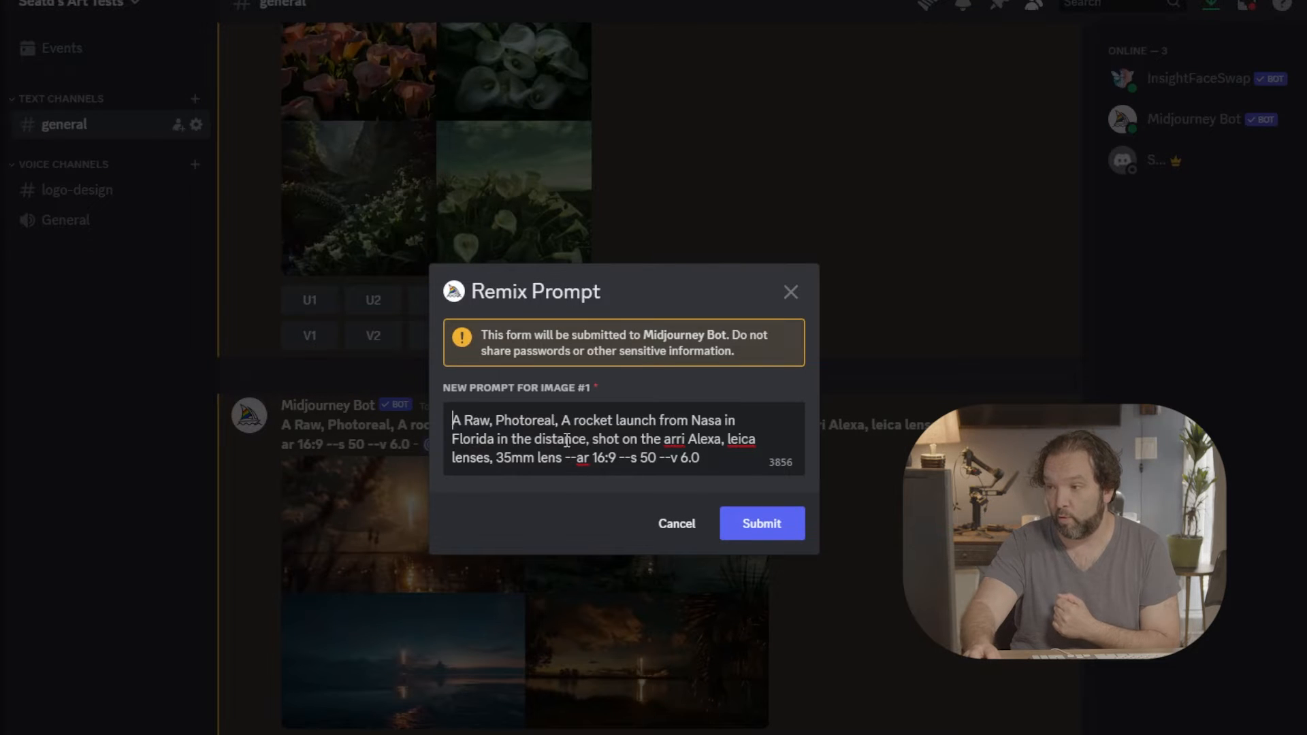
{"action": "double_click", "coordinate": [533, 439]}
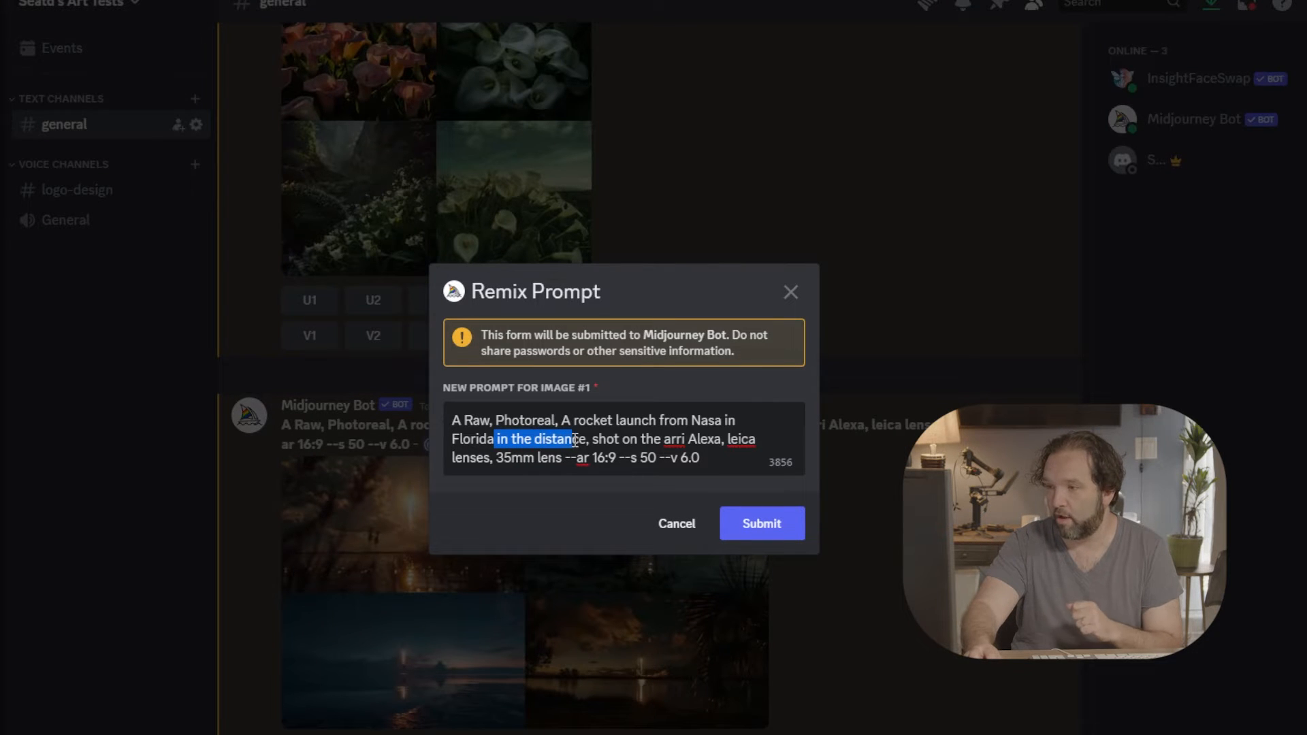
{"action": "key", "text": "Delete"}
{"action": "type", "text": "7"}
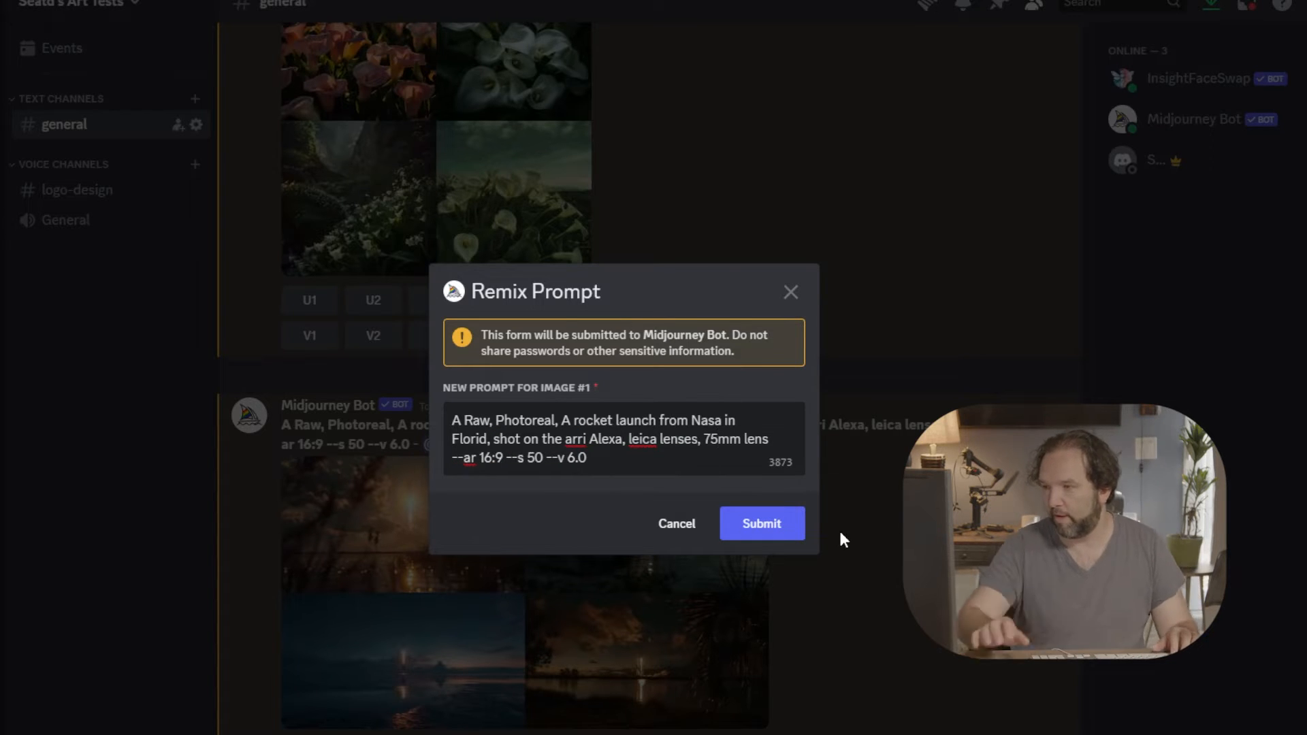
{"action": "mouse_move", "coordinate": [687, 485]}
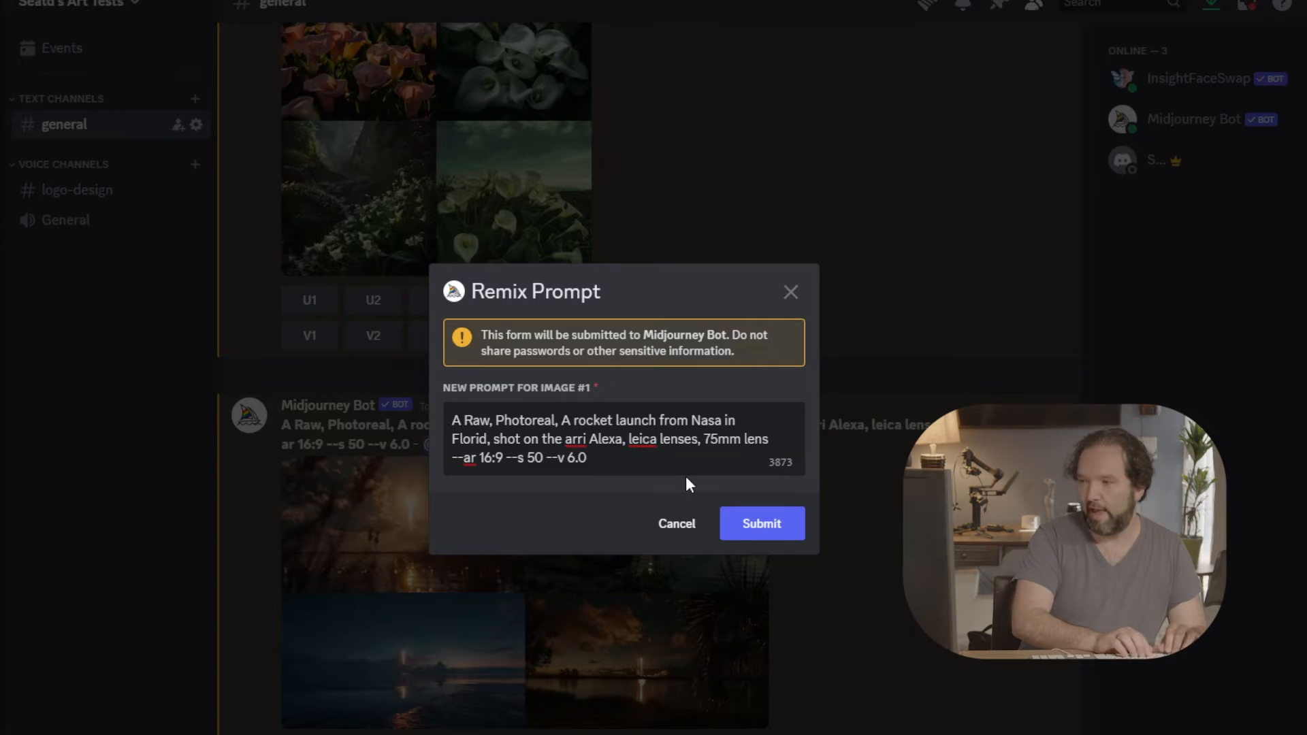
{"action": "type", "text": "close up"}
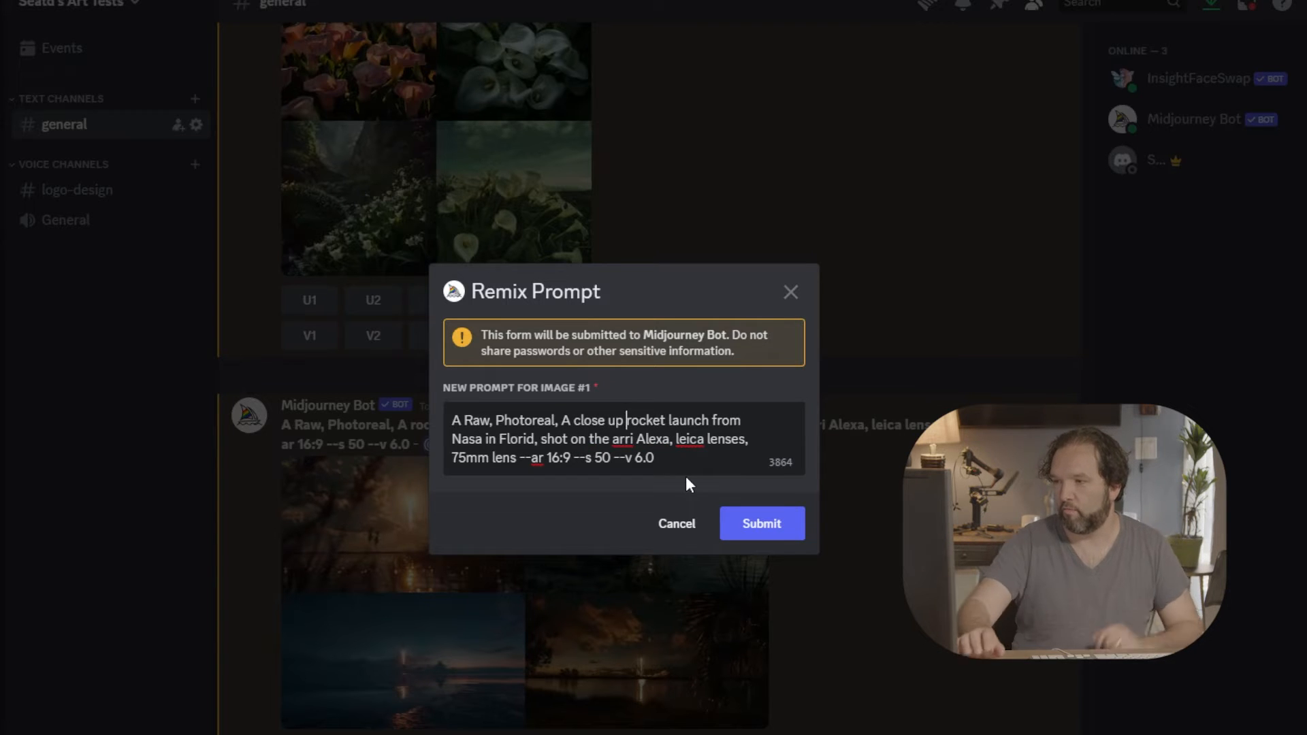
{"action": "left_click", "coordinate": [760, 524]}
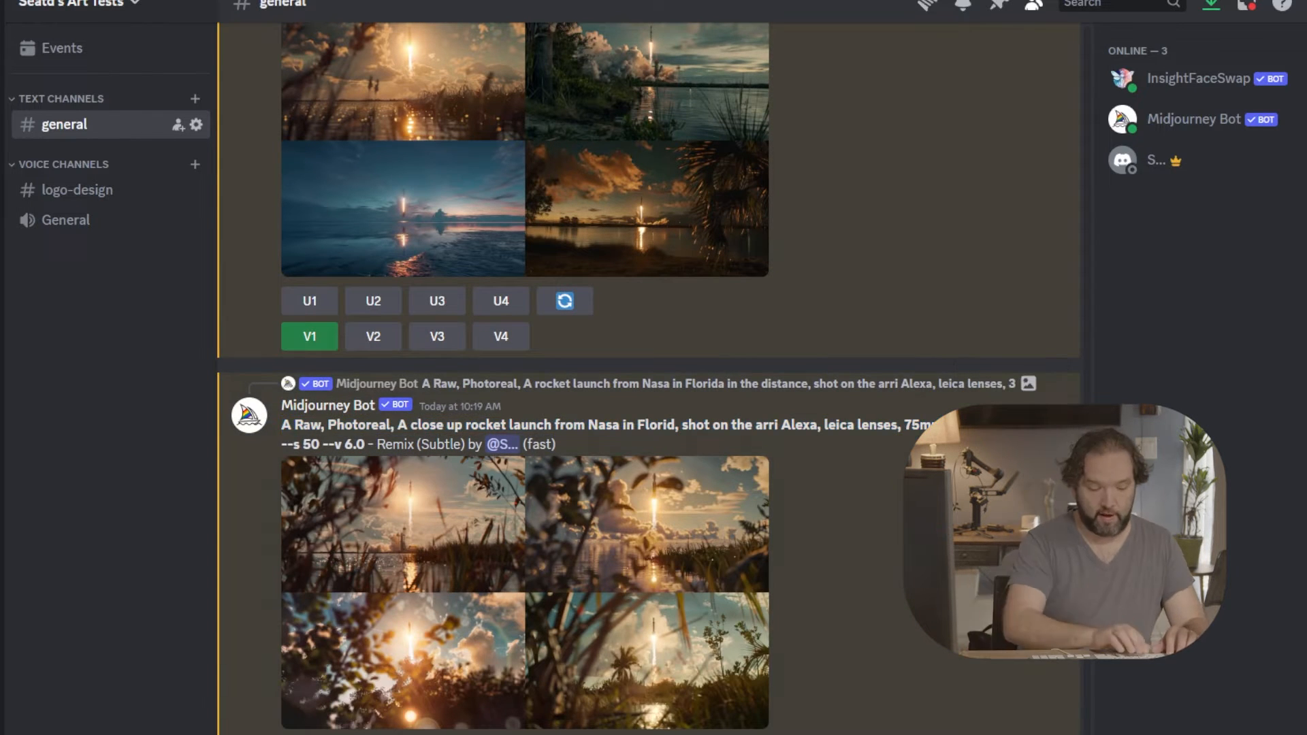
Begin an /imagine command and scroll to compare the distant and close-up remix grids.
{"action": "type", "text": "/imag"}
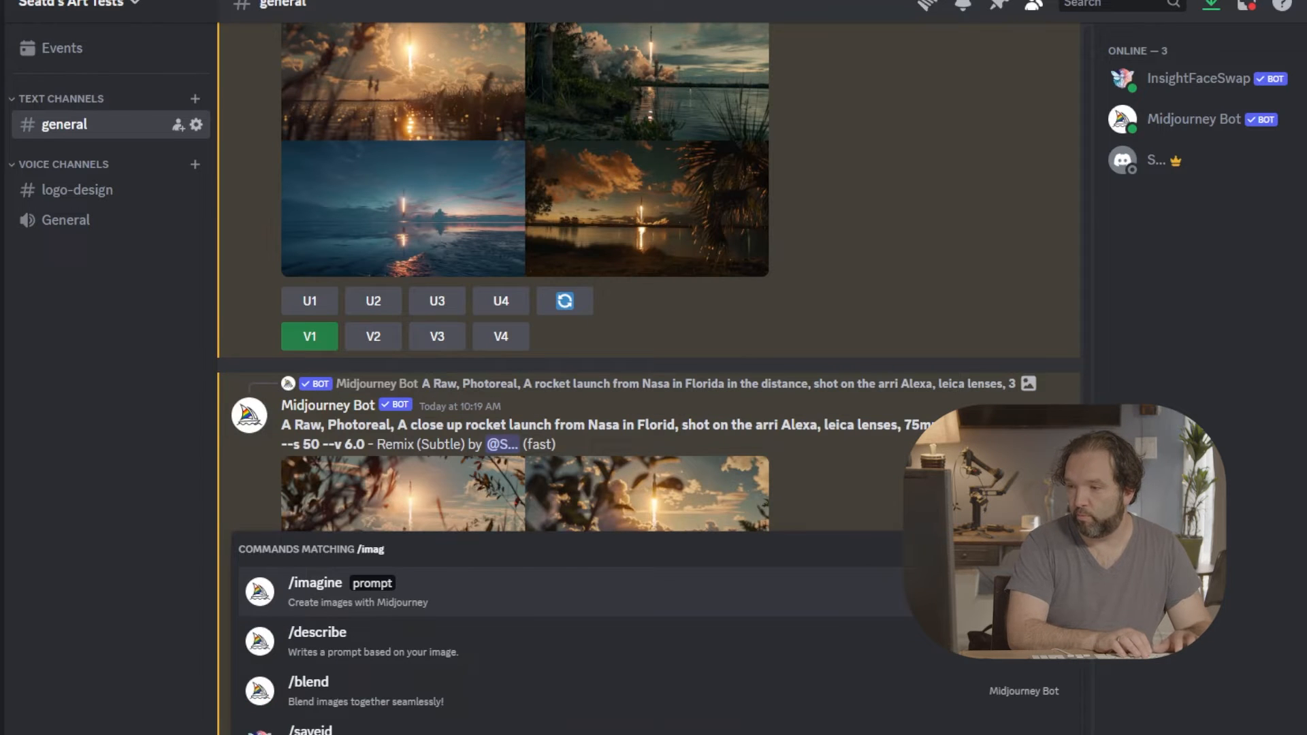
{"action": "scroll", "scroll_direction": "down", "scroll_amount": 3}
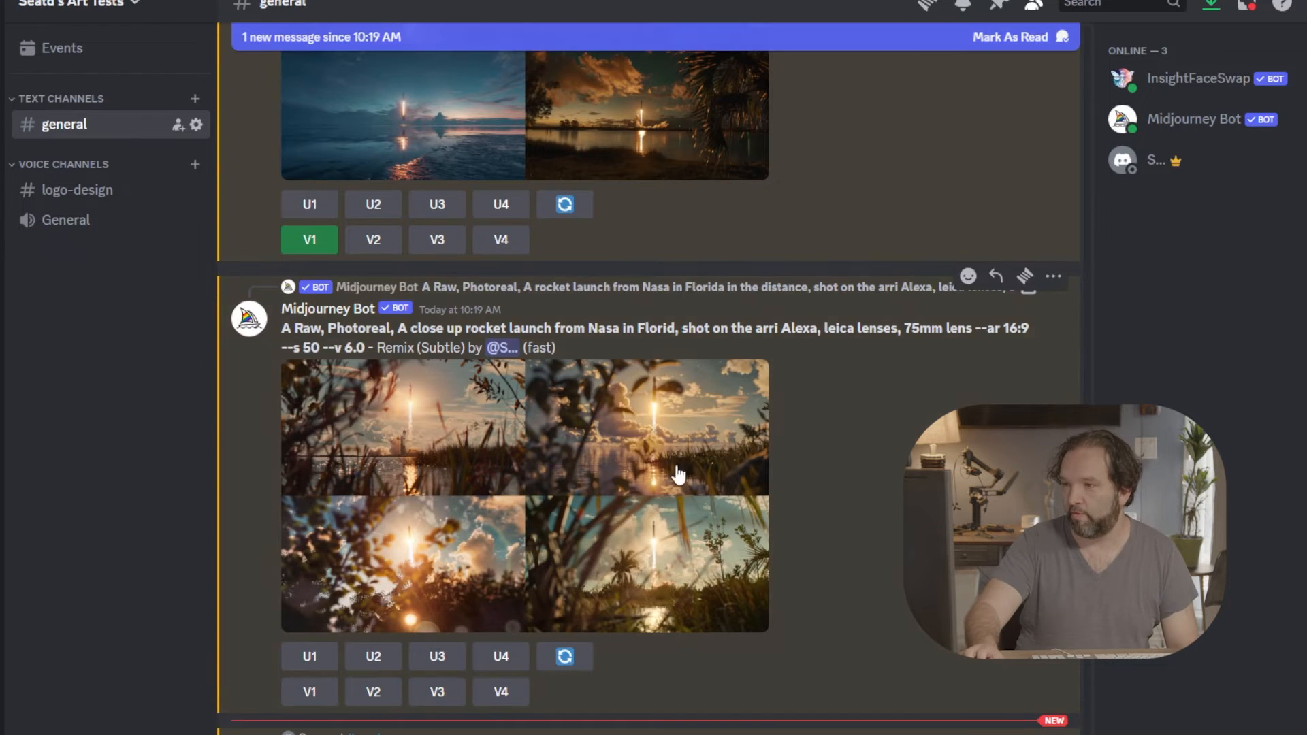
{"action": "scroll", "scroll_direction": "up", "scroll_amount": 3}
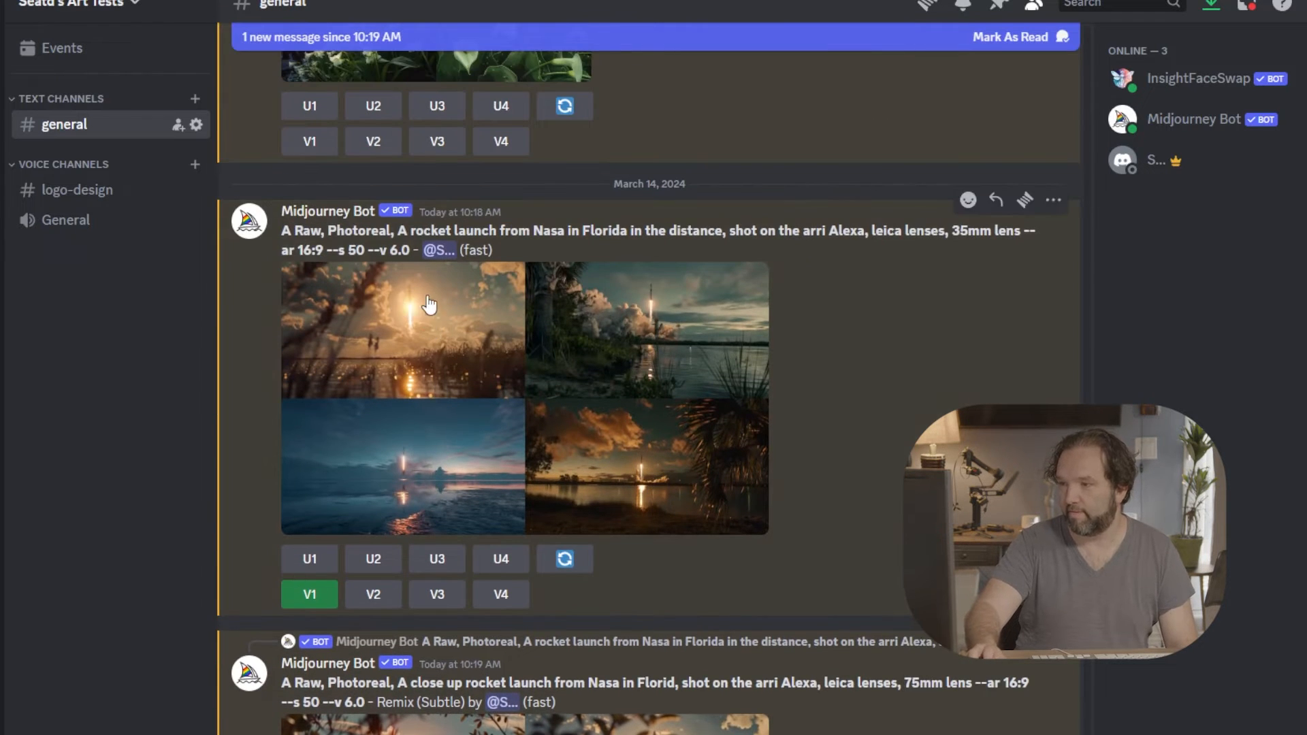
{"action": "scroll", "scroll_direction": "down", "scroll_amount": 3}
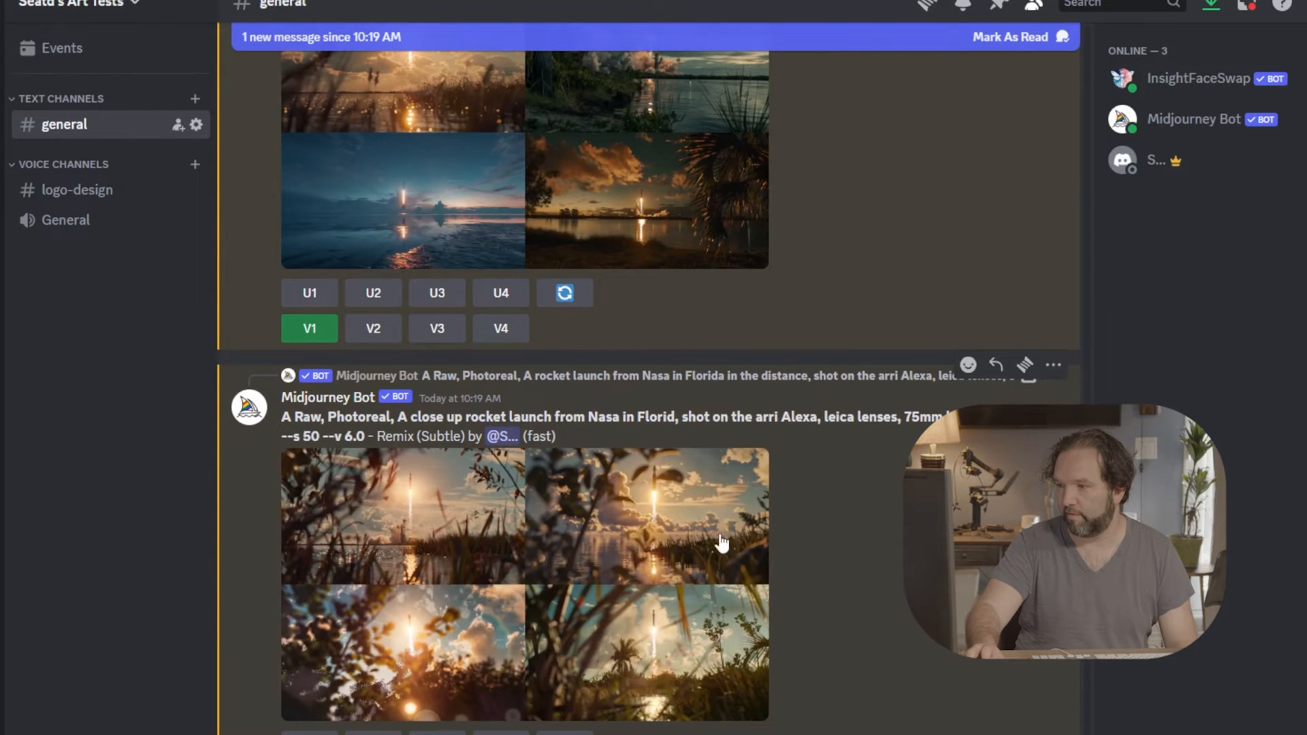
{"action": "mouse_move", "coordinate": [496, 646]}
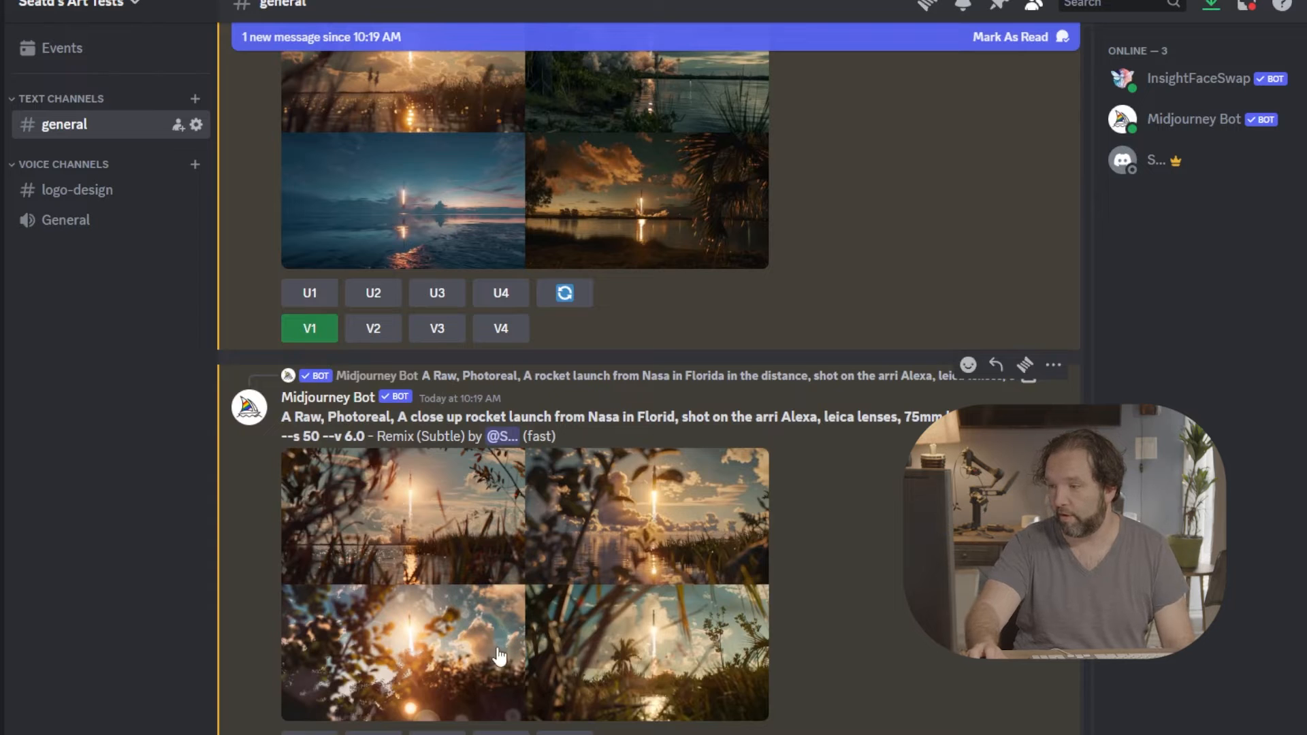
{"action": "scroll", "scroll_direction": "down", "scroll_amount": 3}
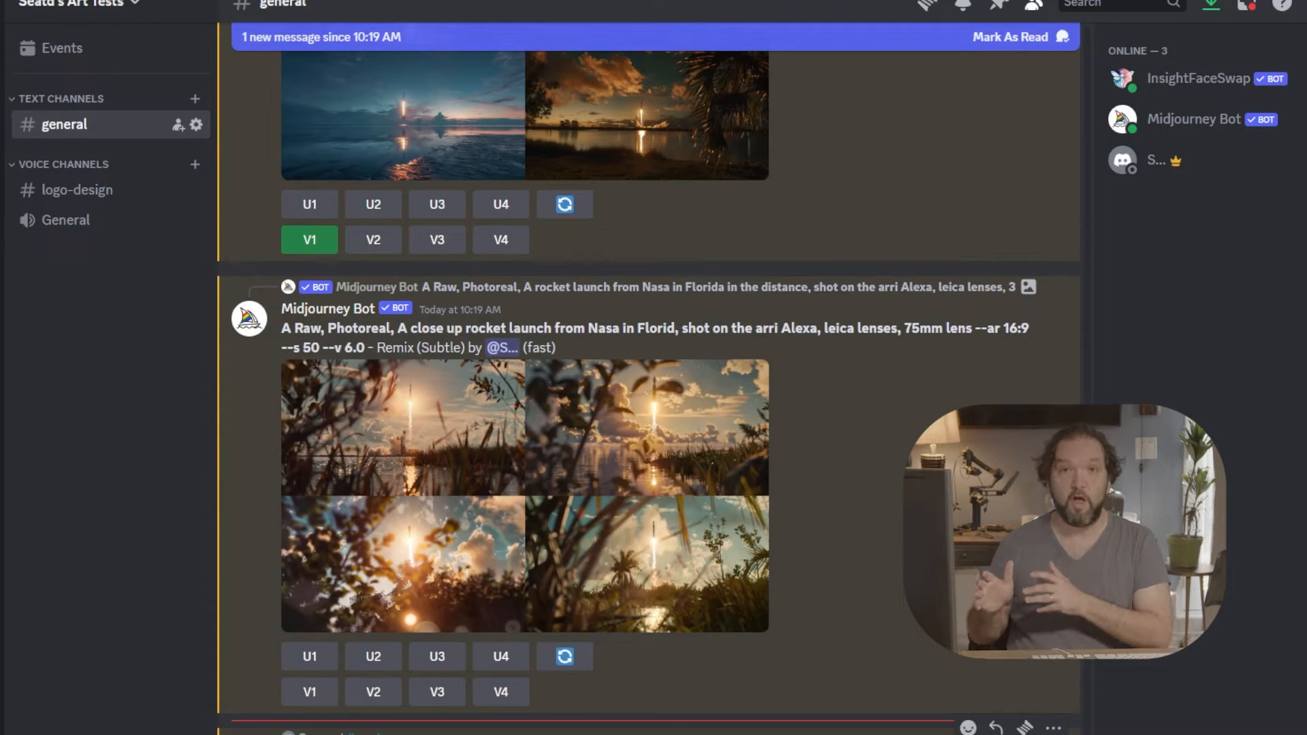
Scroll to compare the new close-up liftoff grid amid smoke with the foliage-framed grid.
{"action": "scroll", "scroll_direction": "down", "scroll_amount": 3}
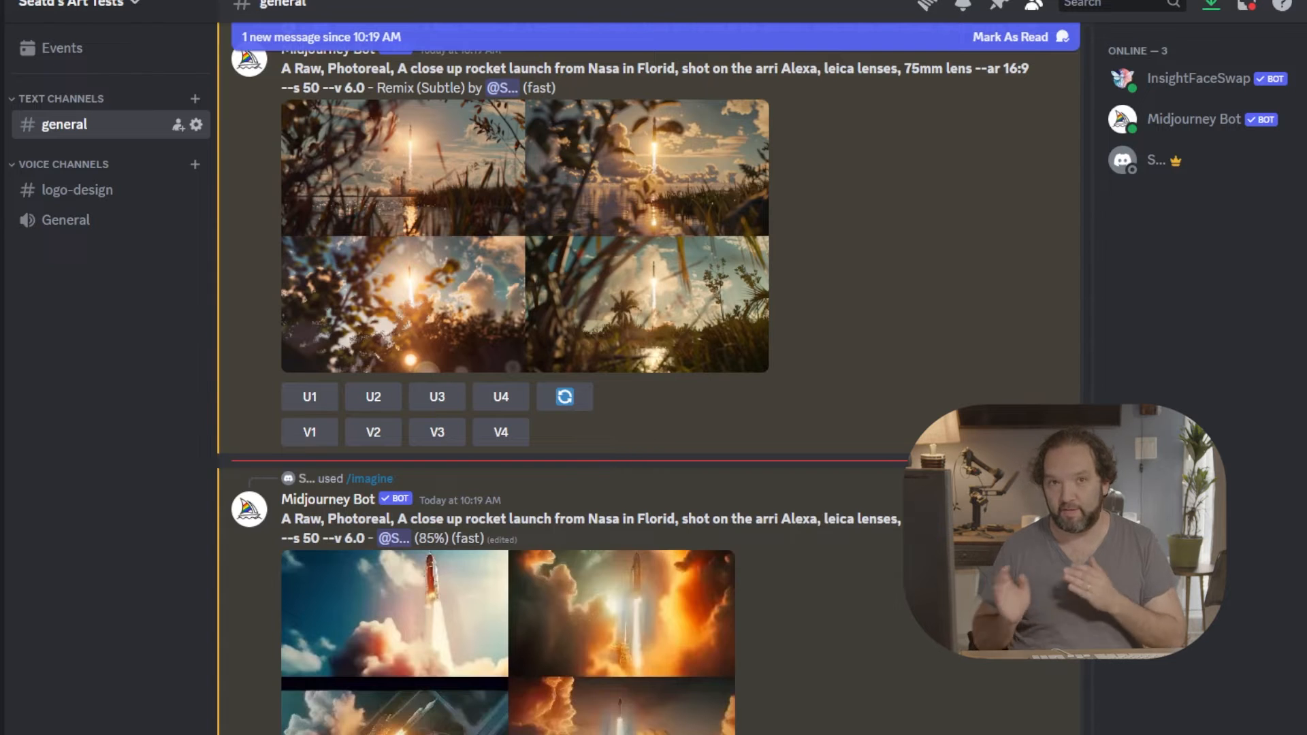
{"action": "scroll", "scroll_direction": "down", "scroll_amount": 3}
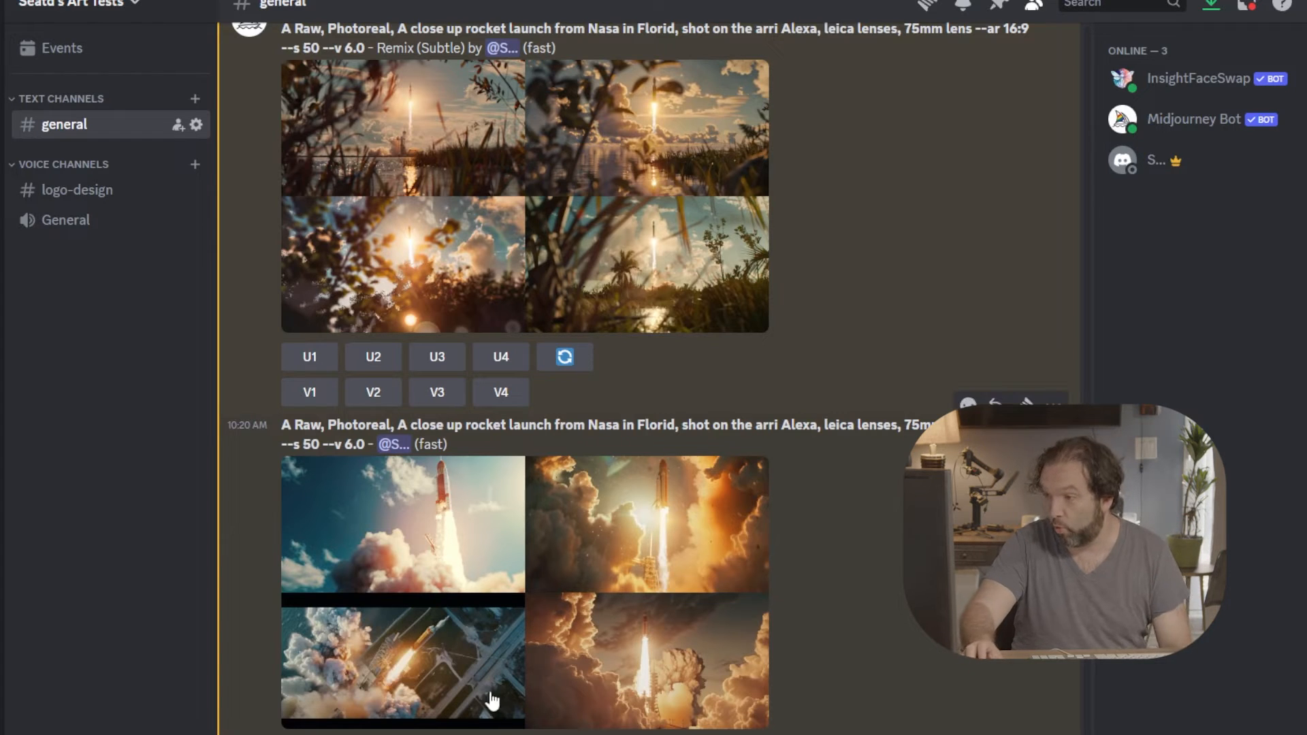
{"action": "scroll", "scroll_direction": "up", "scroll_amount": 3}
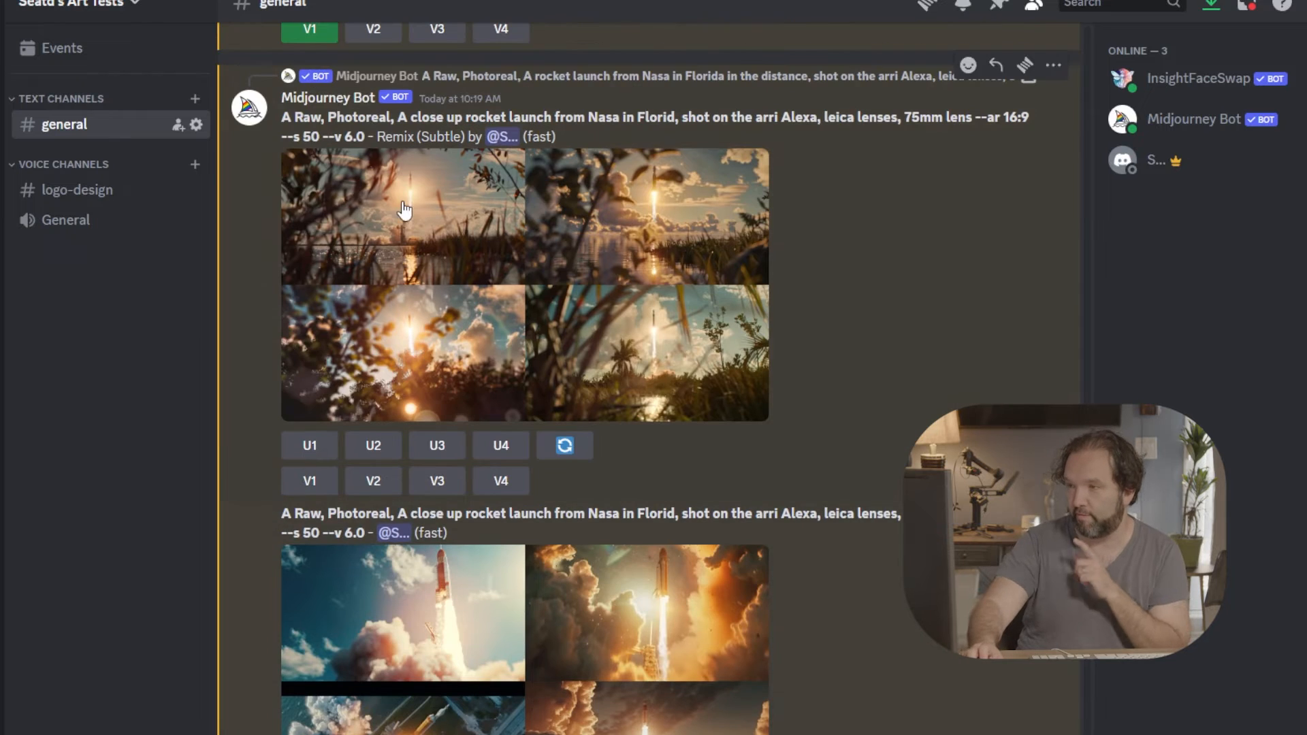
{"action": "scroll", "scroll_direction": "down", "scroll_amount": 3}
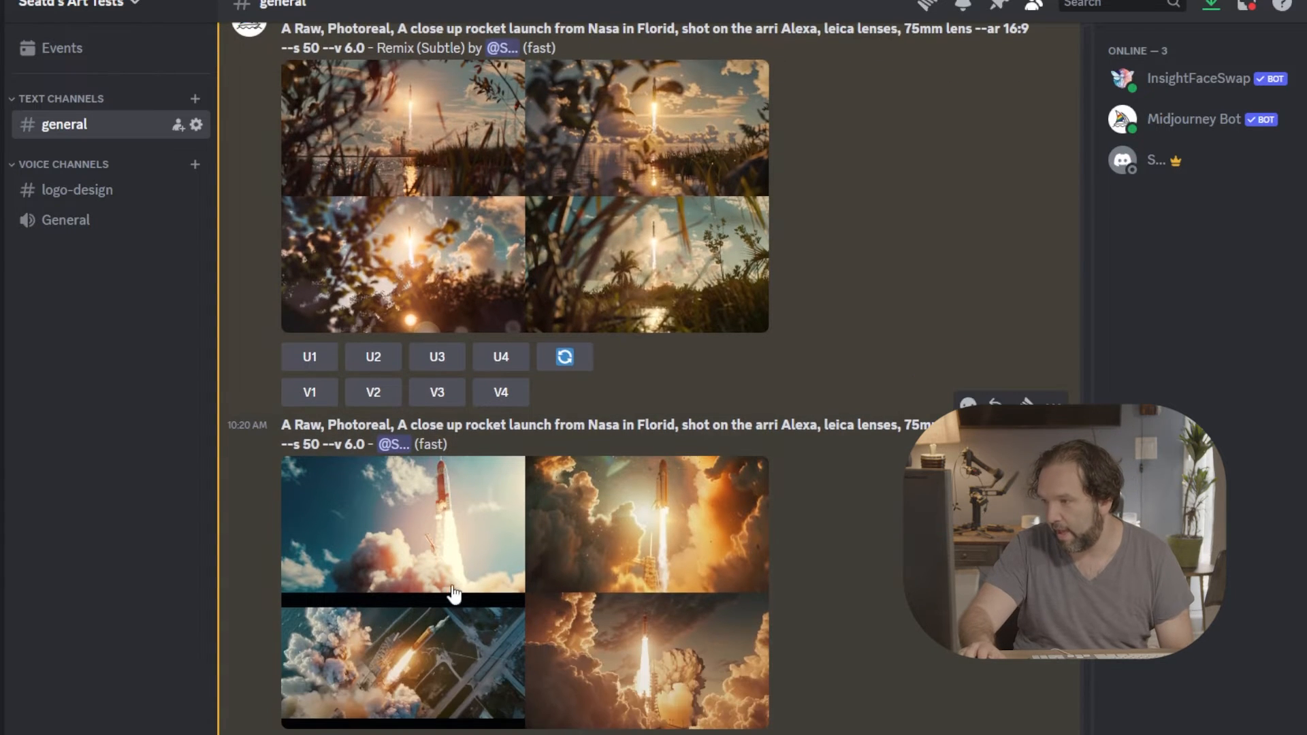
{"action": "mouse_move", "coordinate": [678, 672]}
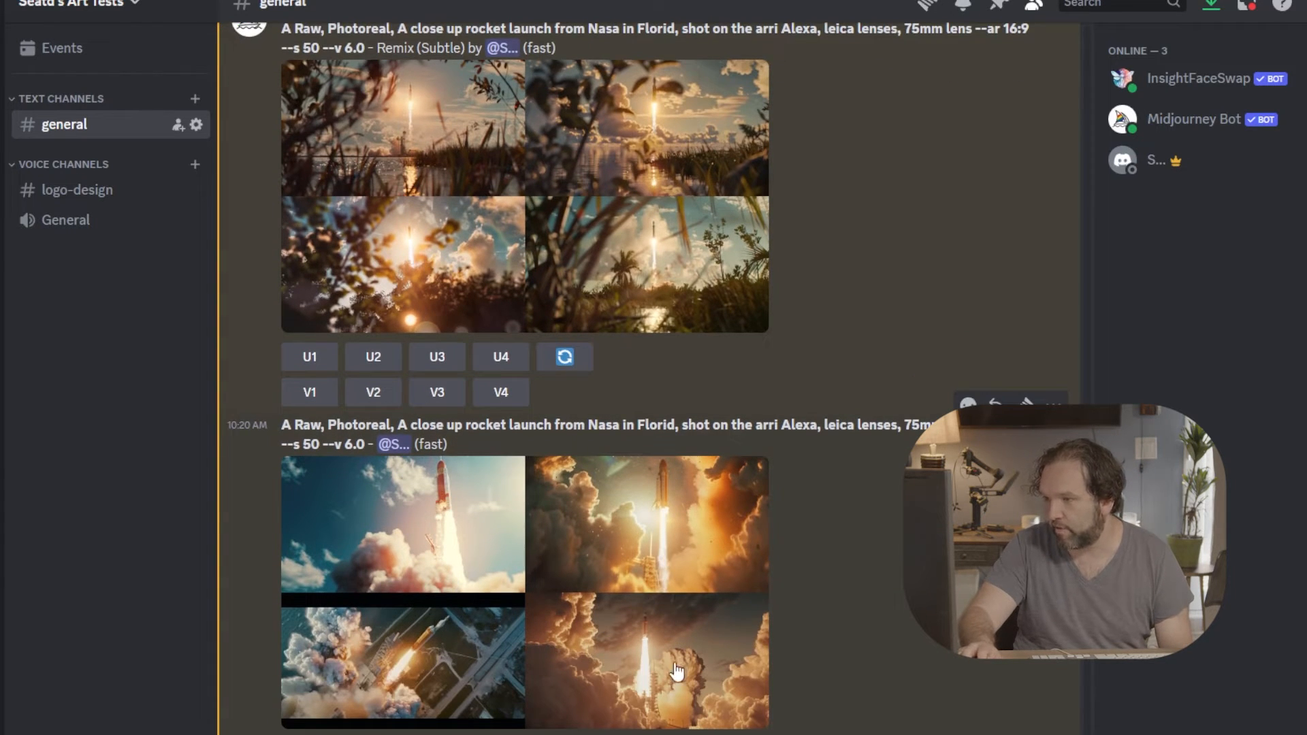
{"action": "mouse_move", "coordinate": [662, 547]}
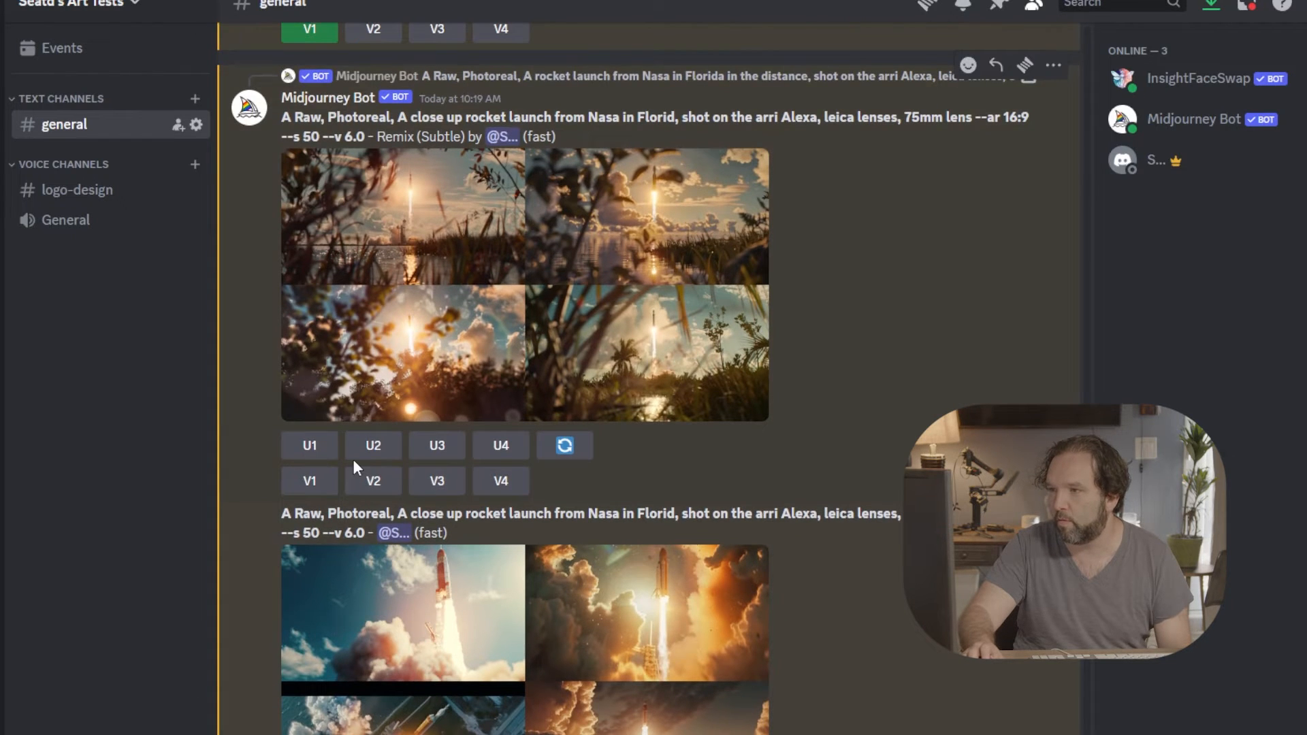
Upscale the reed-framed launch image with U1 and scroll down to the upscaled images.
{"action": "left_click", "coordinate": [309, 444]}
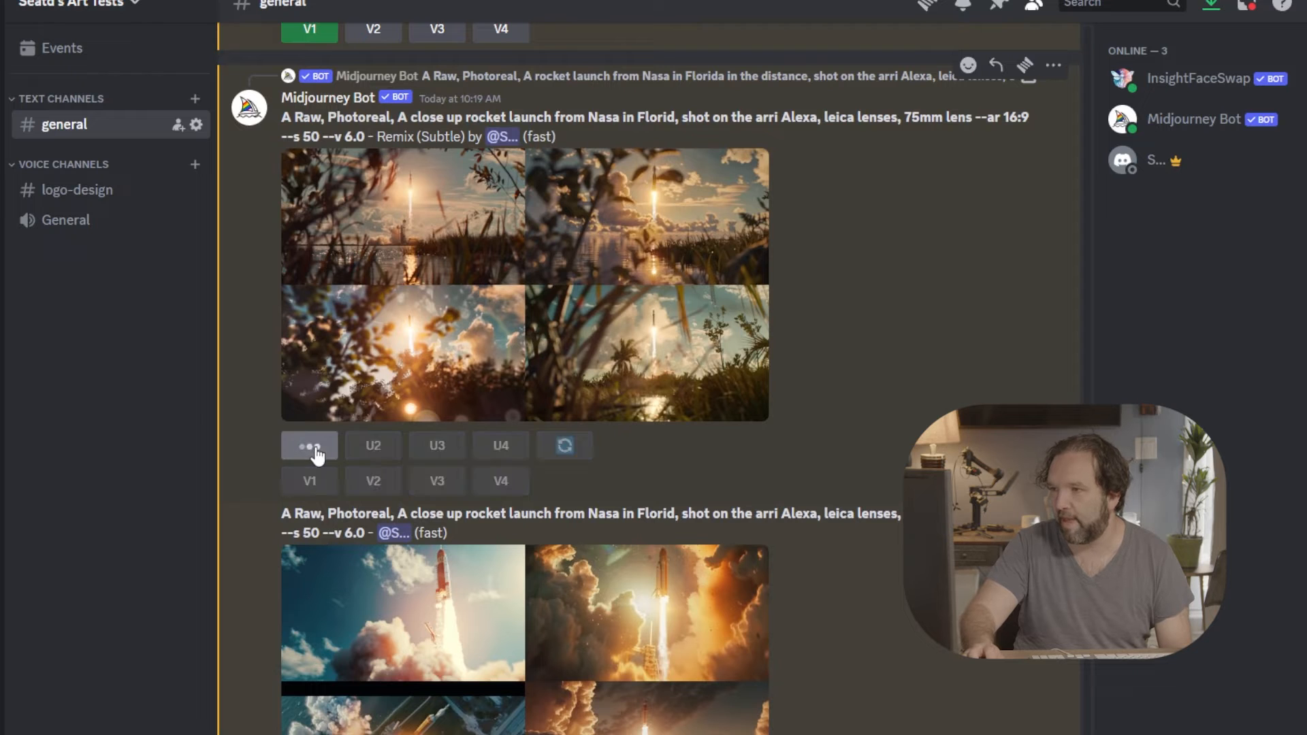
{"action": "scroll", "scroll_direction": "down", "scroll_amount": 3}
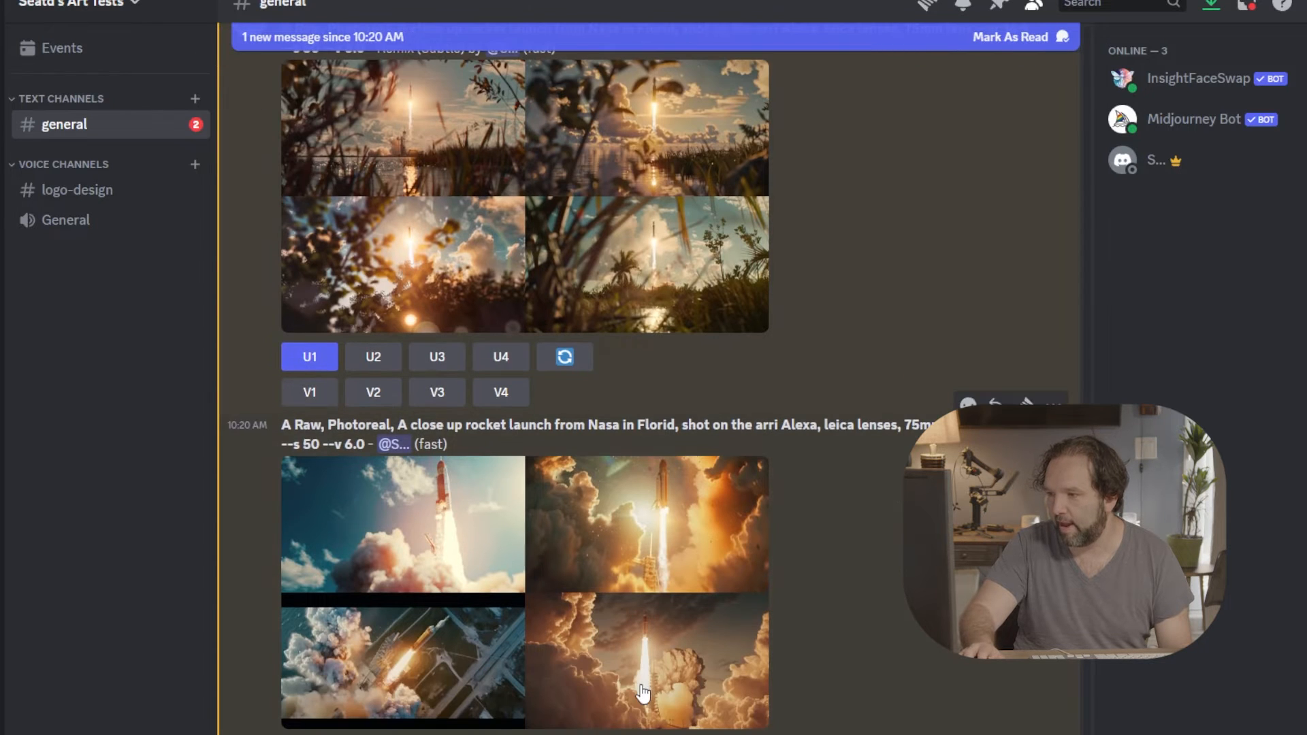
{"action": "mouse_move", "coordinate": [431, 692]}
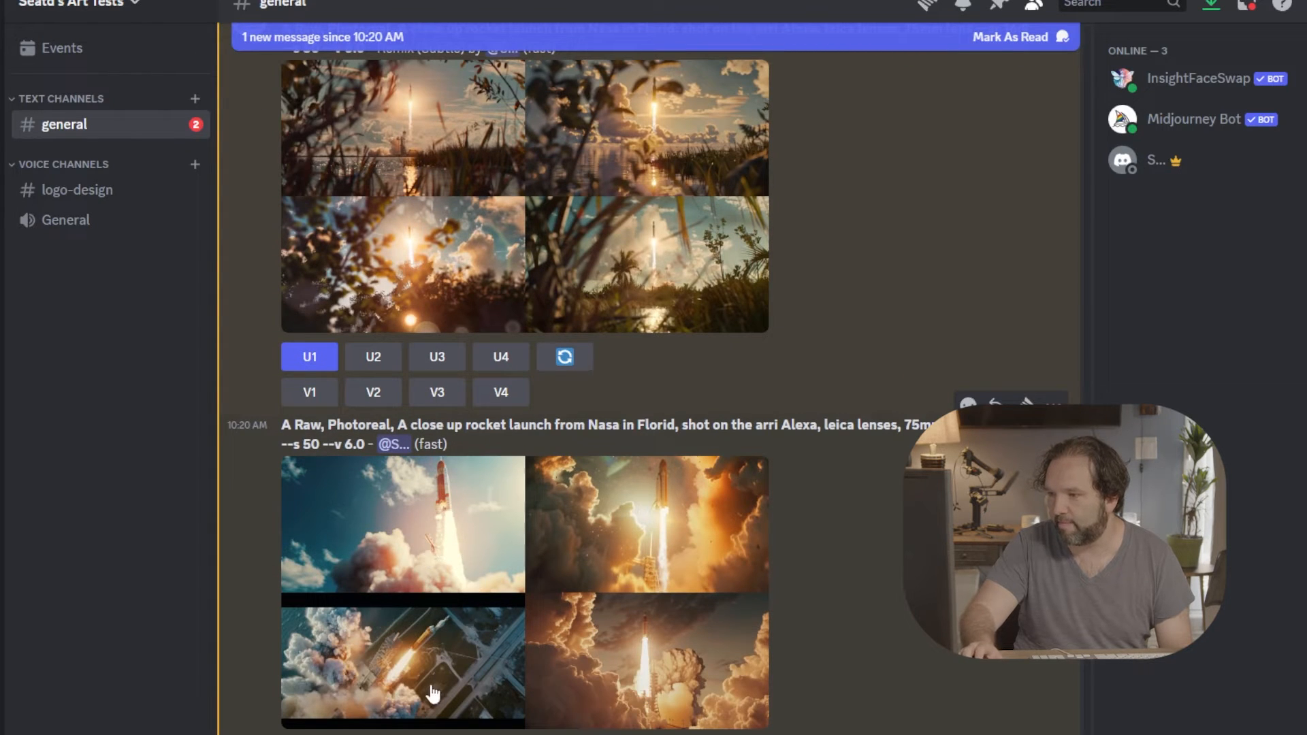
{"action": "scroll", "scroll_direction": "down", "scroll_amount": 3}
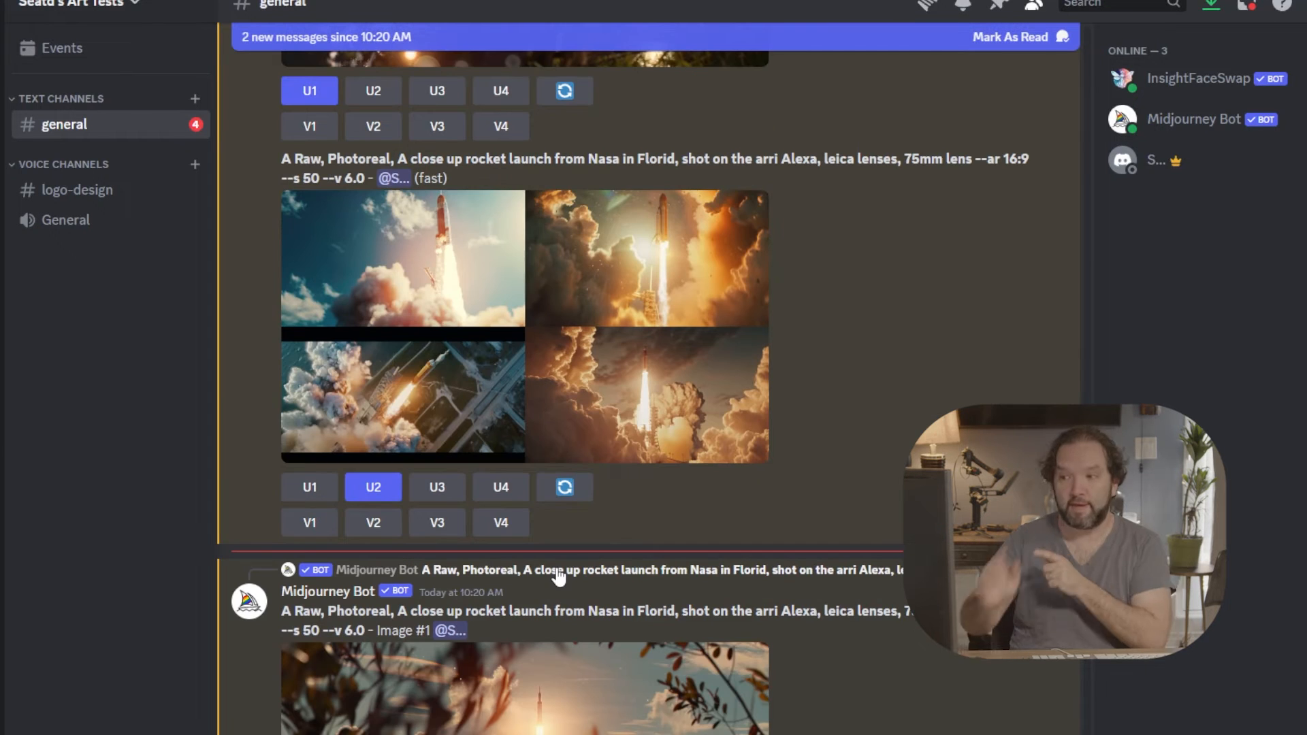
{"action": "scroll", "scroll_direction": "down", "scroll_amount": 3}
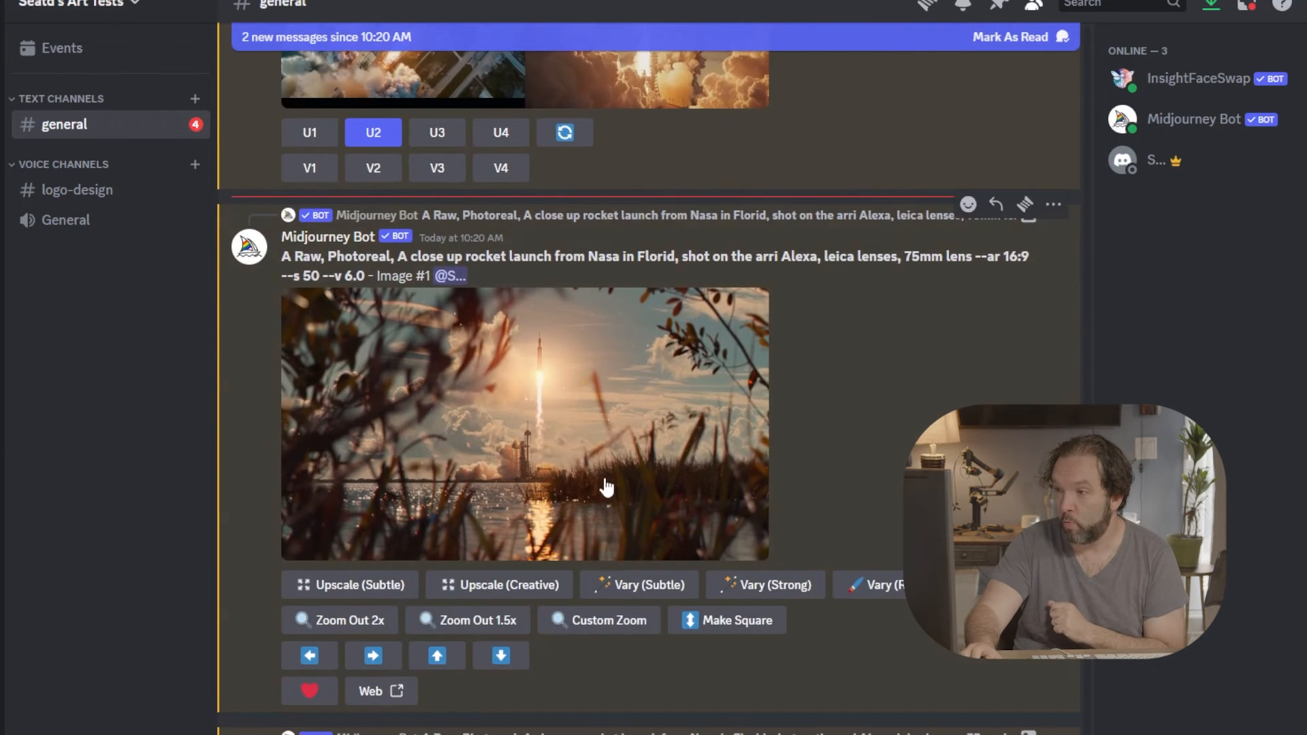
{"action": "scroll", "scroll_direction": "down", "scroll_amount": 3}
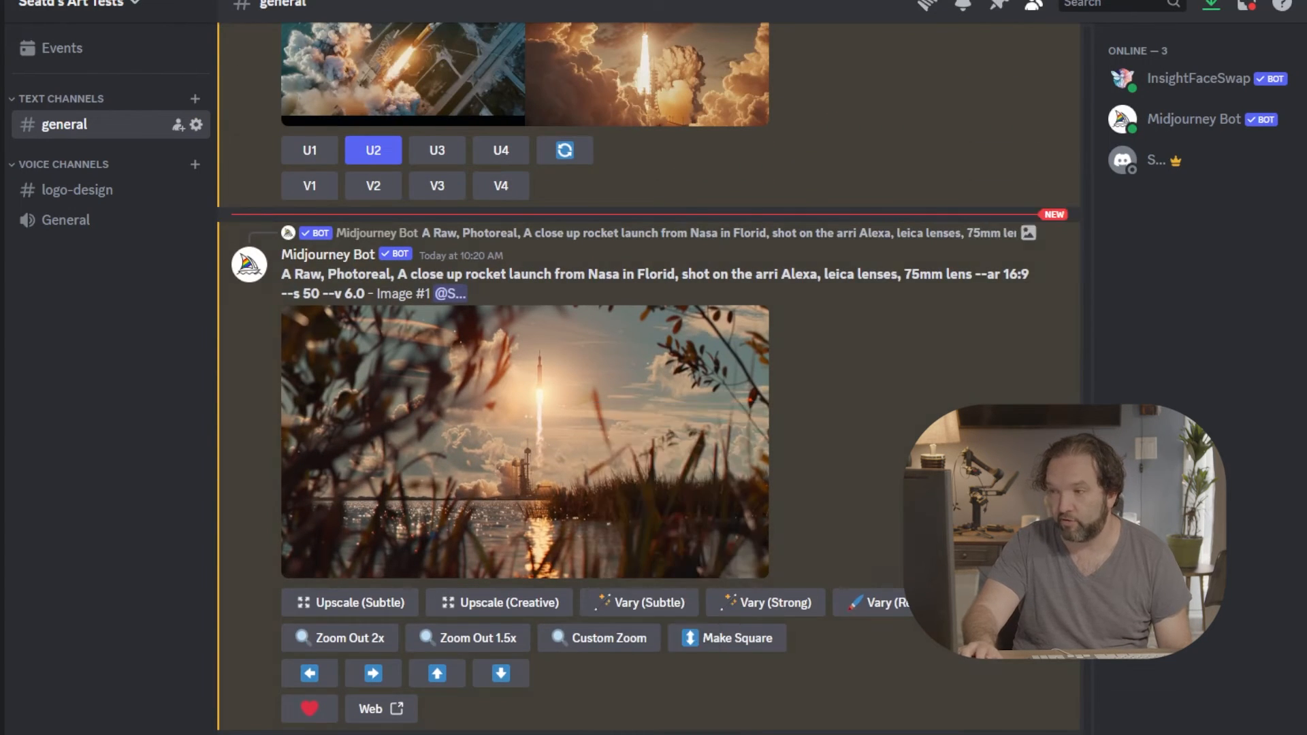
{"action": "mouse_move", "coordinate": [587, 408]}
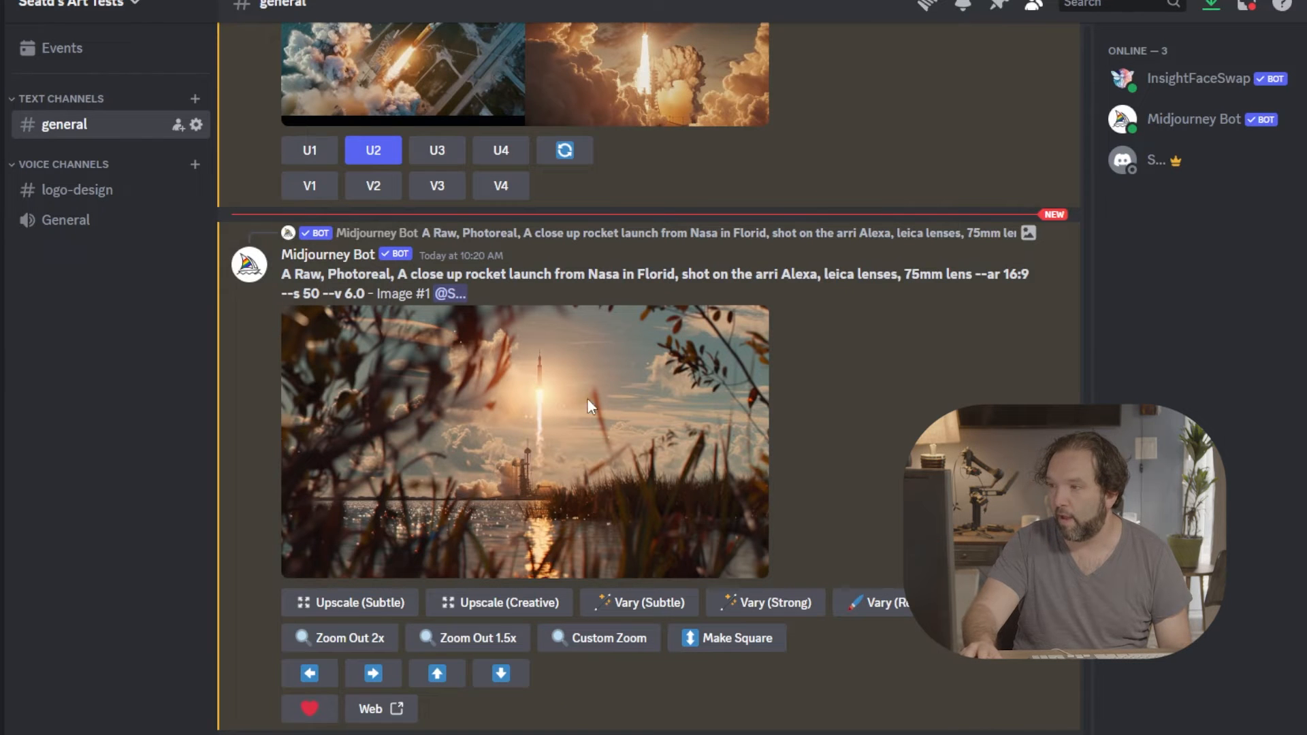
{"action": "scroll", "scroll_direction": "down", "scroll_amount": 3}
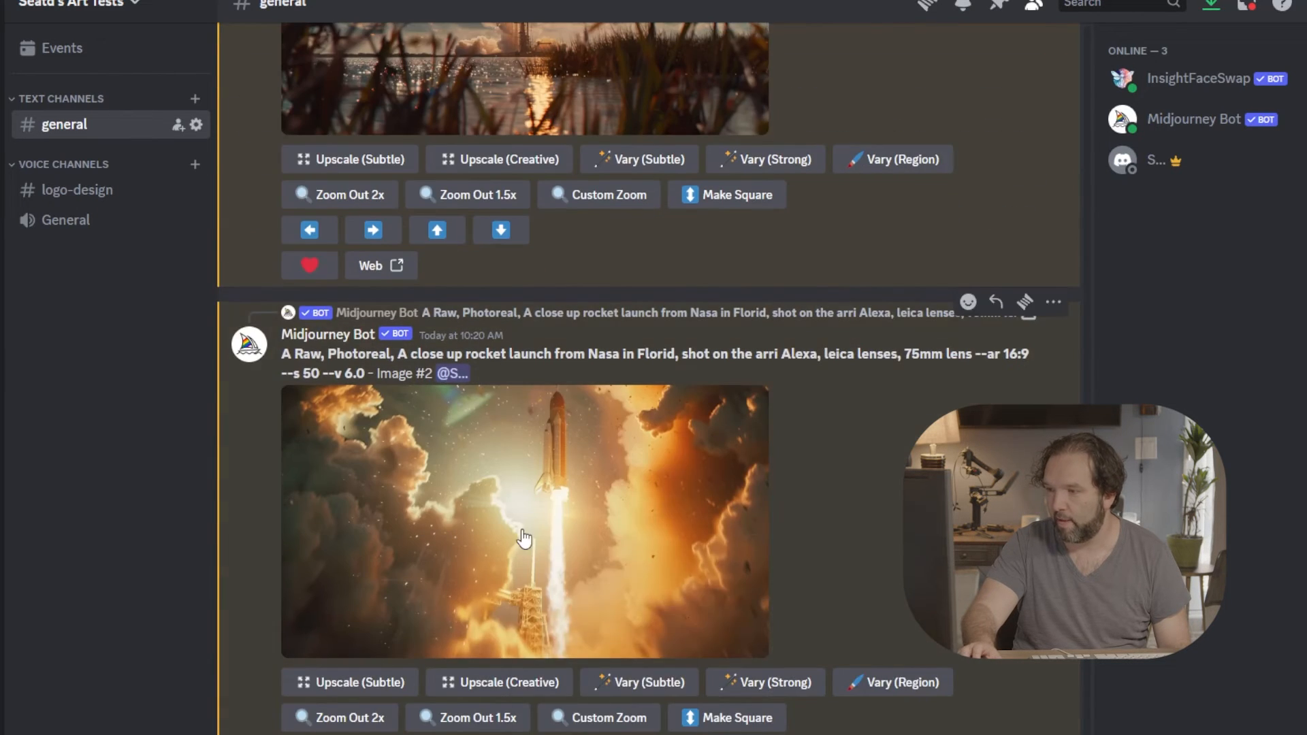
{"action": "scroll", "scroll_direction": "down", "scroll_amount": 3}
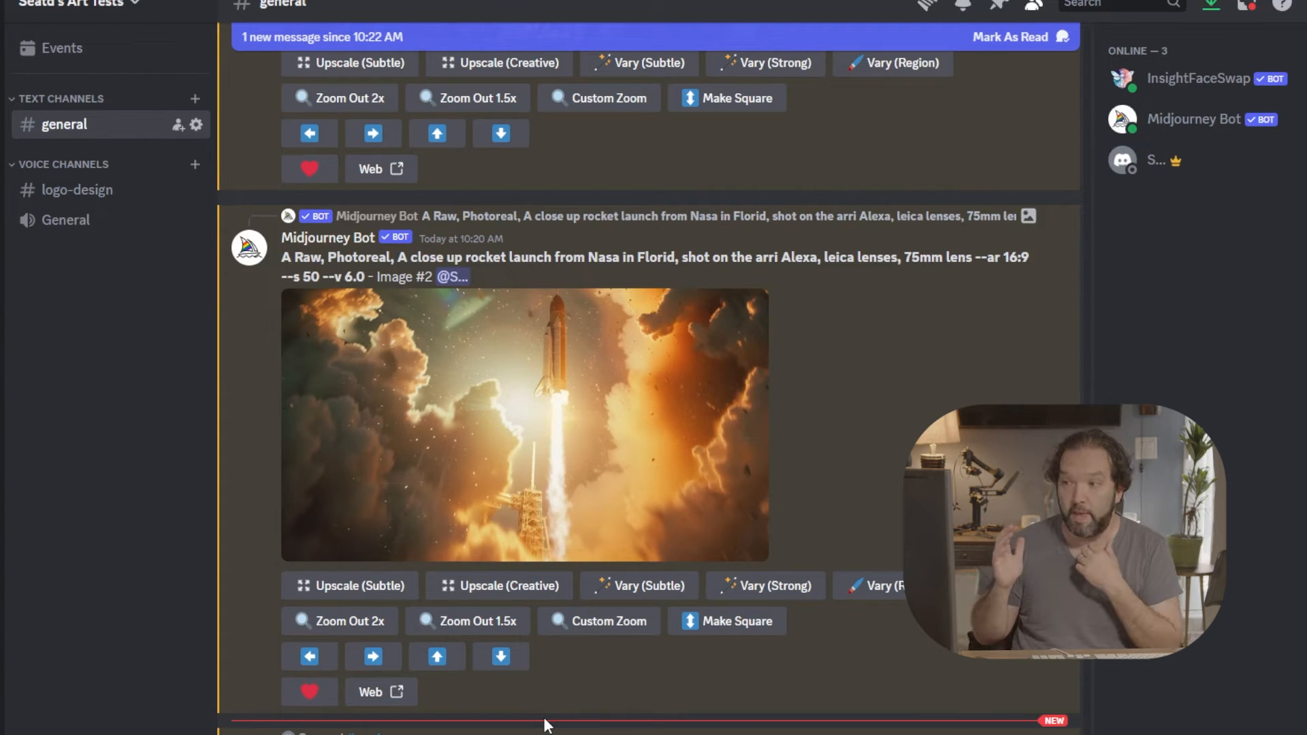
{"action": "scroll", "scroll_direction": "down", "scroll_amount": 3}
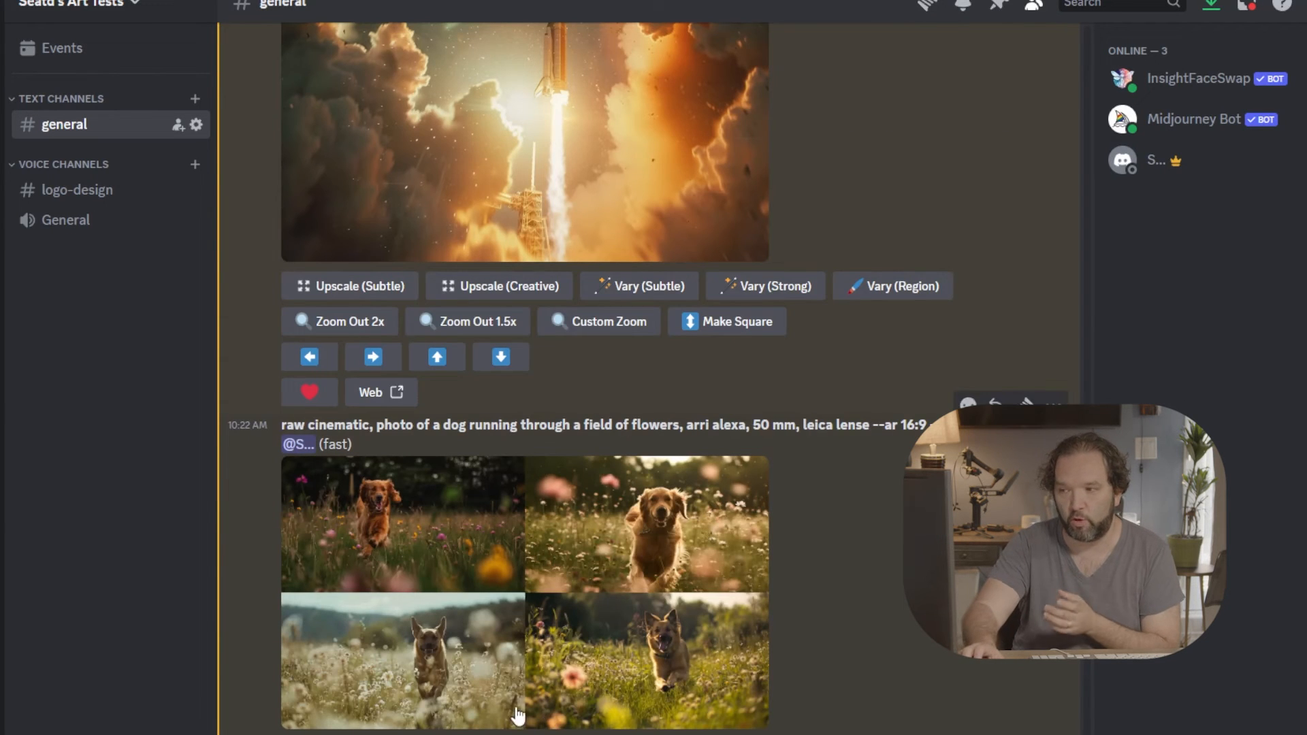
{"action": "mouse_move", "coordinate": [446, 558]}
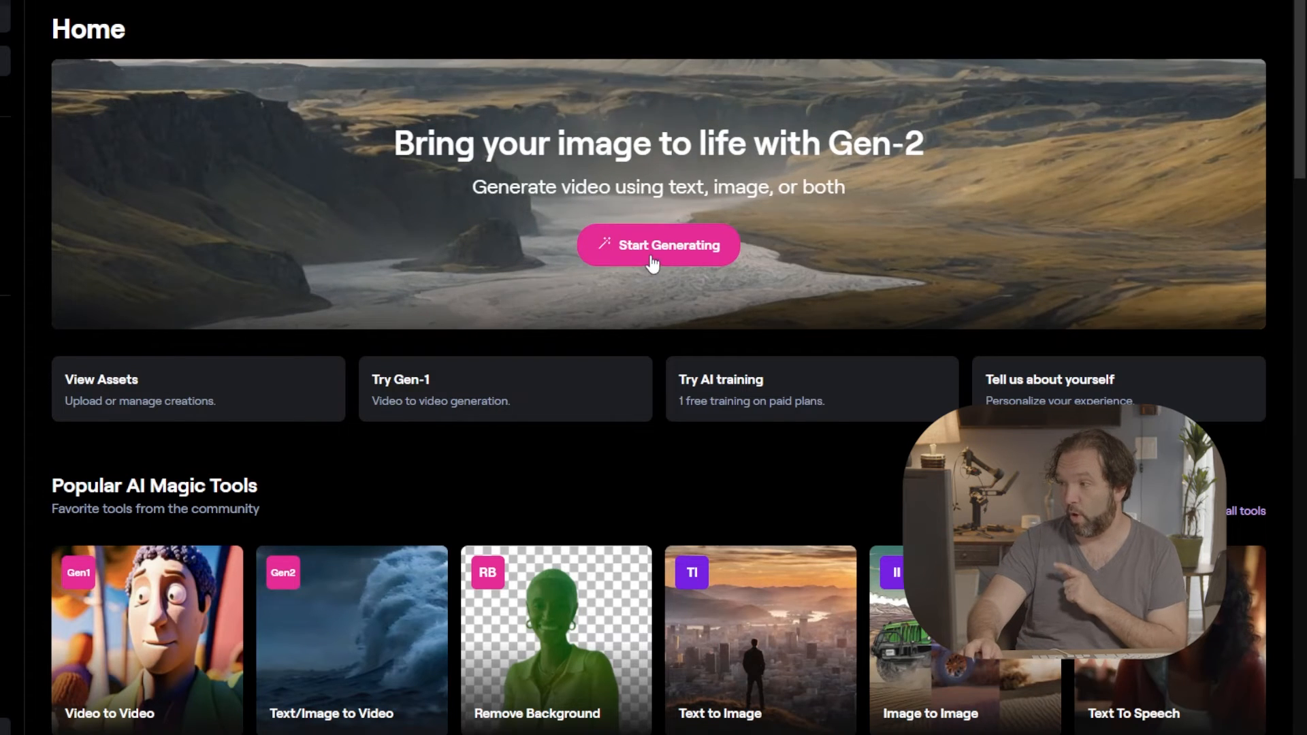
Start a Gen-2 video from the reed-framed rocket still with prompt 'A rocket takes off in the distance'.
{"action": "left_click", "coordinate": [657, 245]}
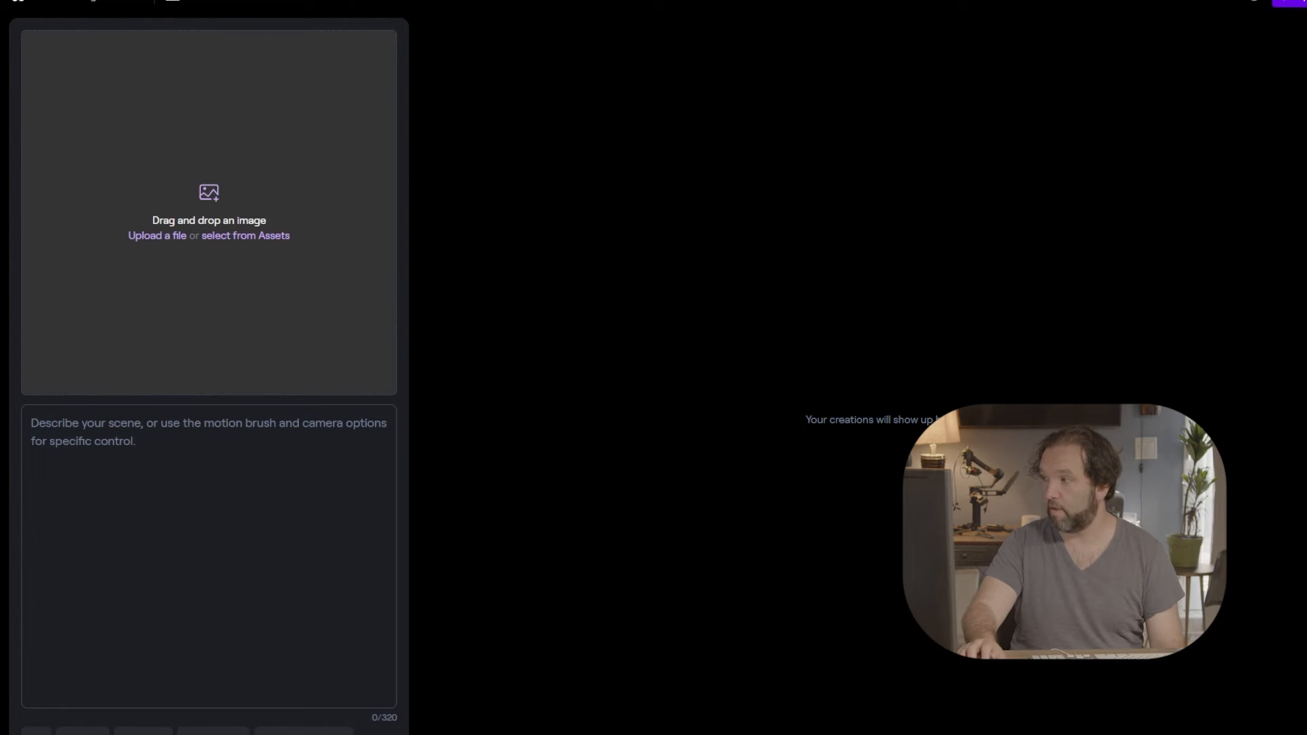
{"action": "left_click", "coordinate": [208, 211]}
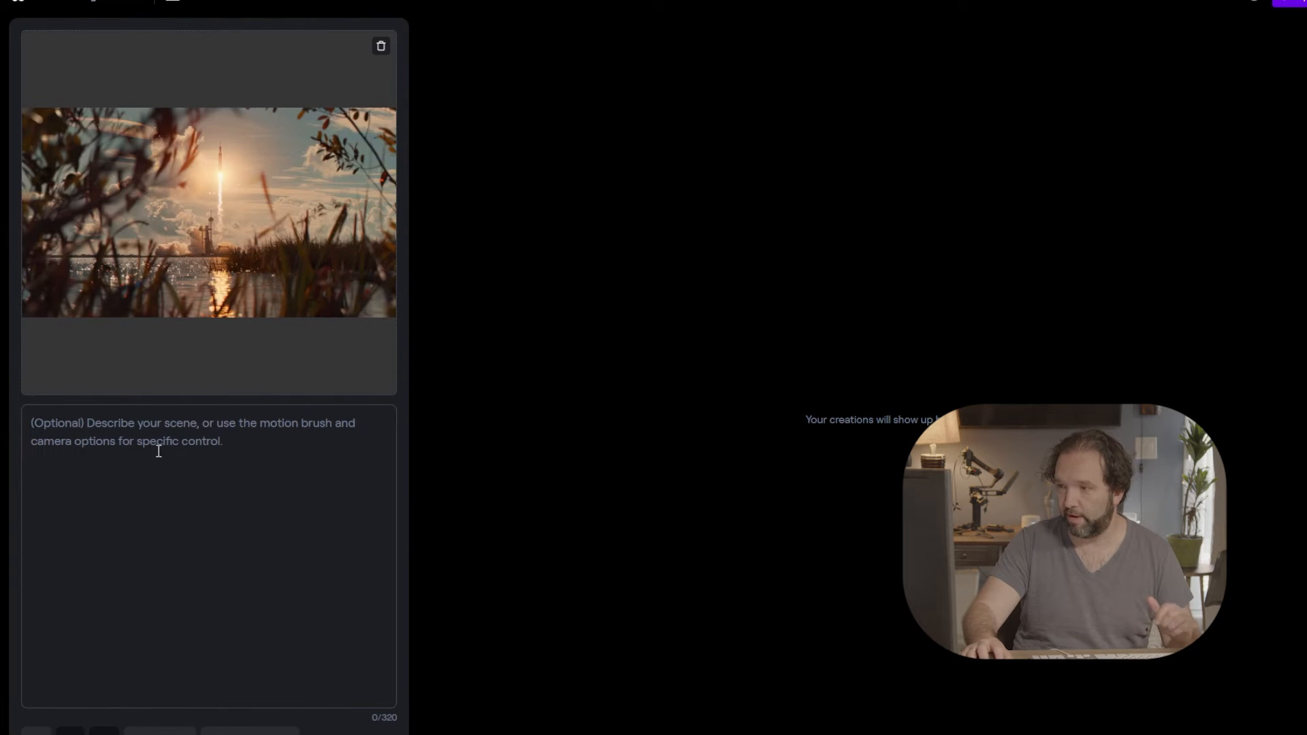
{"action": "type", "text": "A rocket l"}
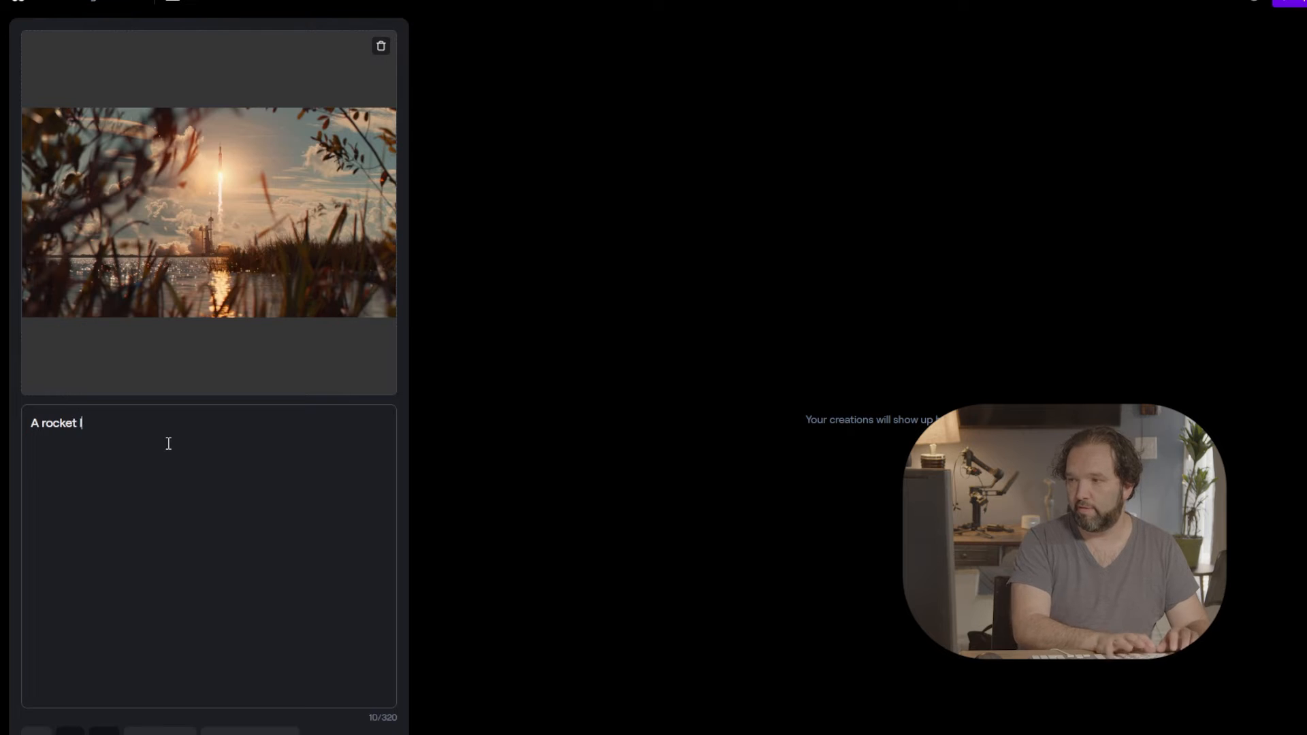
{"action": "type", "text": "takes"}
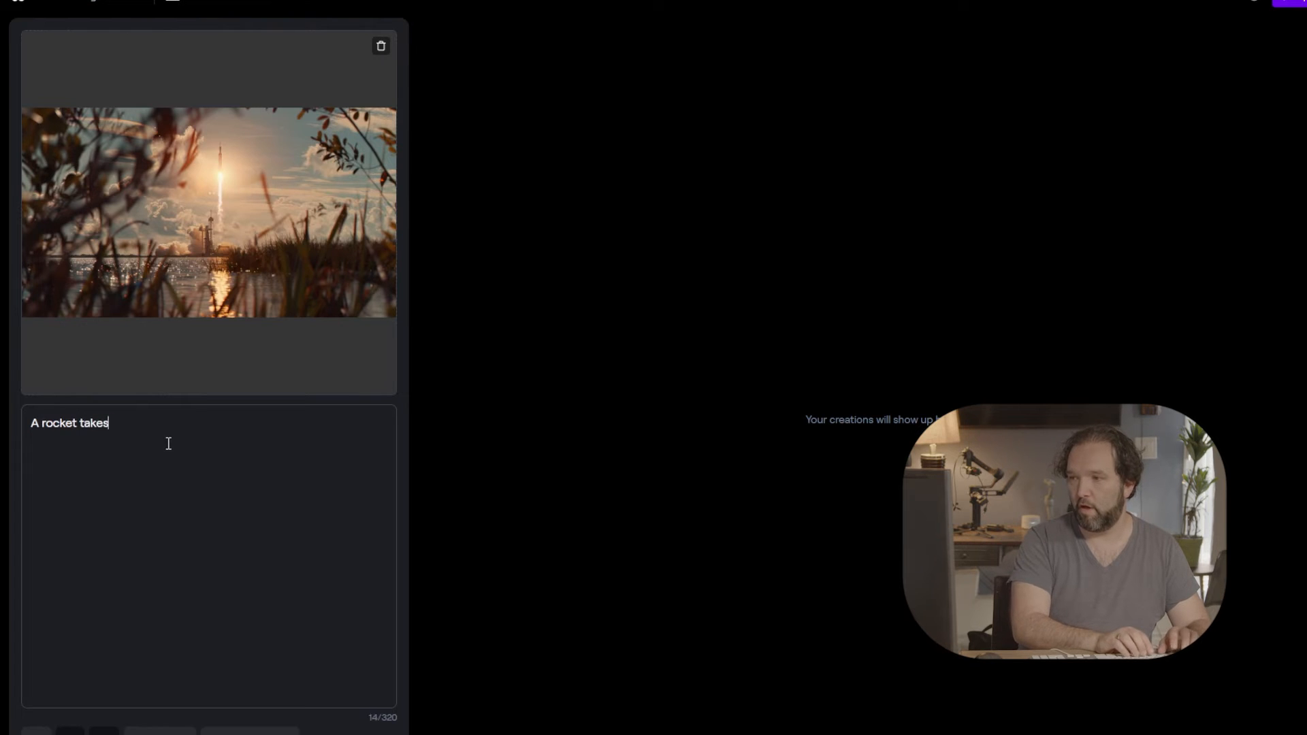
{"action": "type", "text": "off in the dist"}
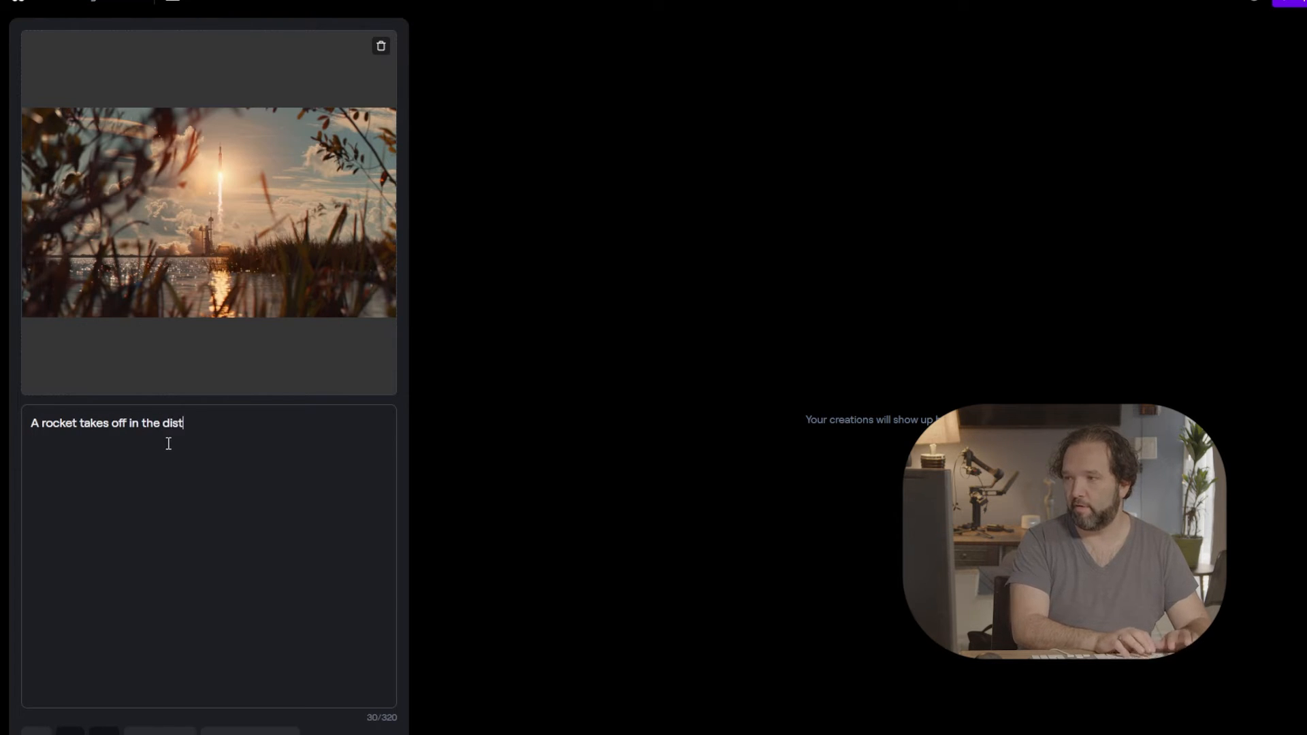
{"action": "type", "text": "ance"}
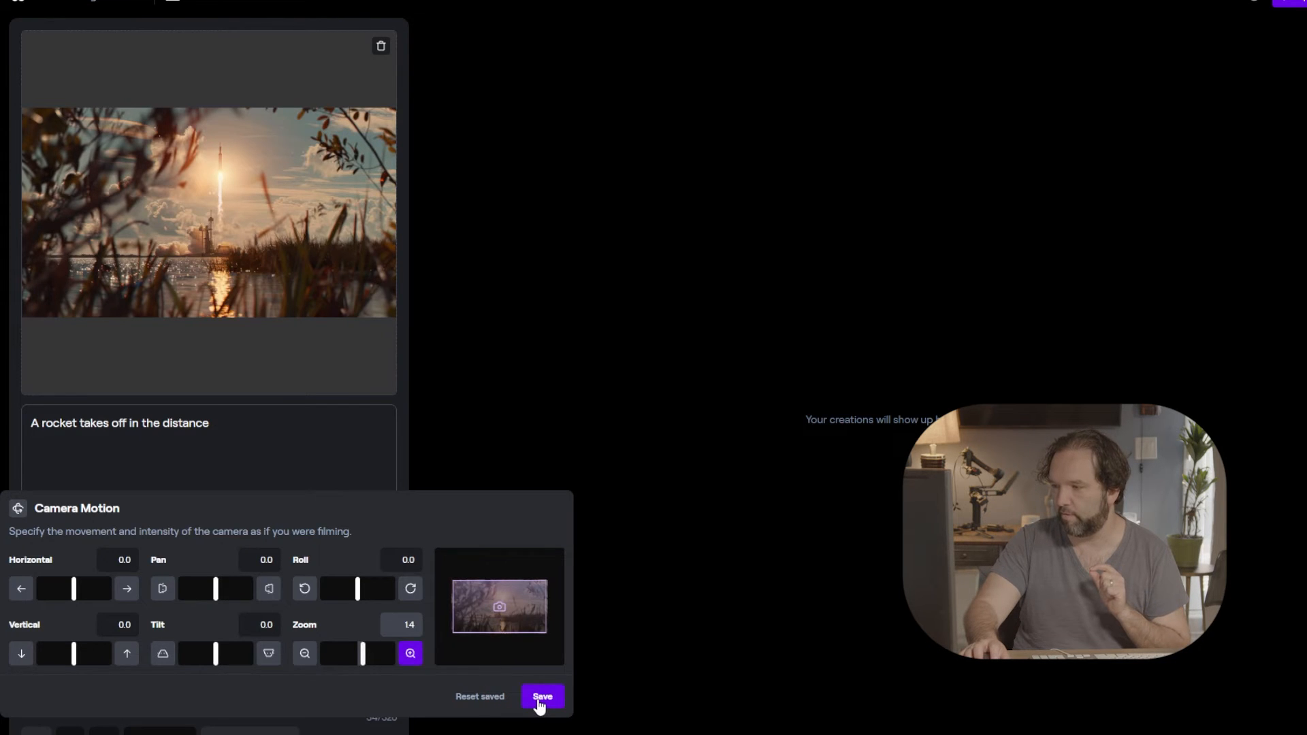
Save the zoom-in camera motion and generate the 4-second reed-framed rocket video.
{"action": "left_click", "coordinate": [542, 695]}
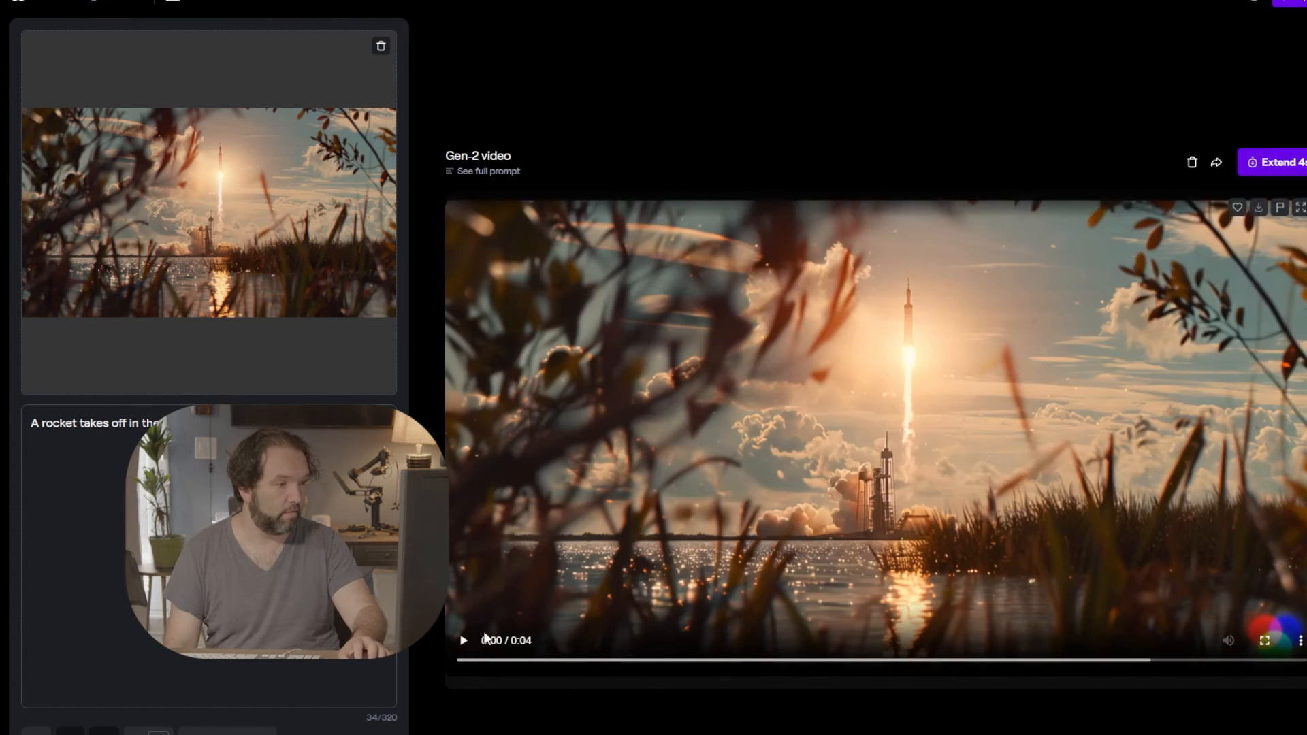
Play back the generated reed-framed rocket launch video.
{"action": "left_click", "coordinate": [463, 640]}
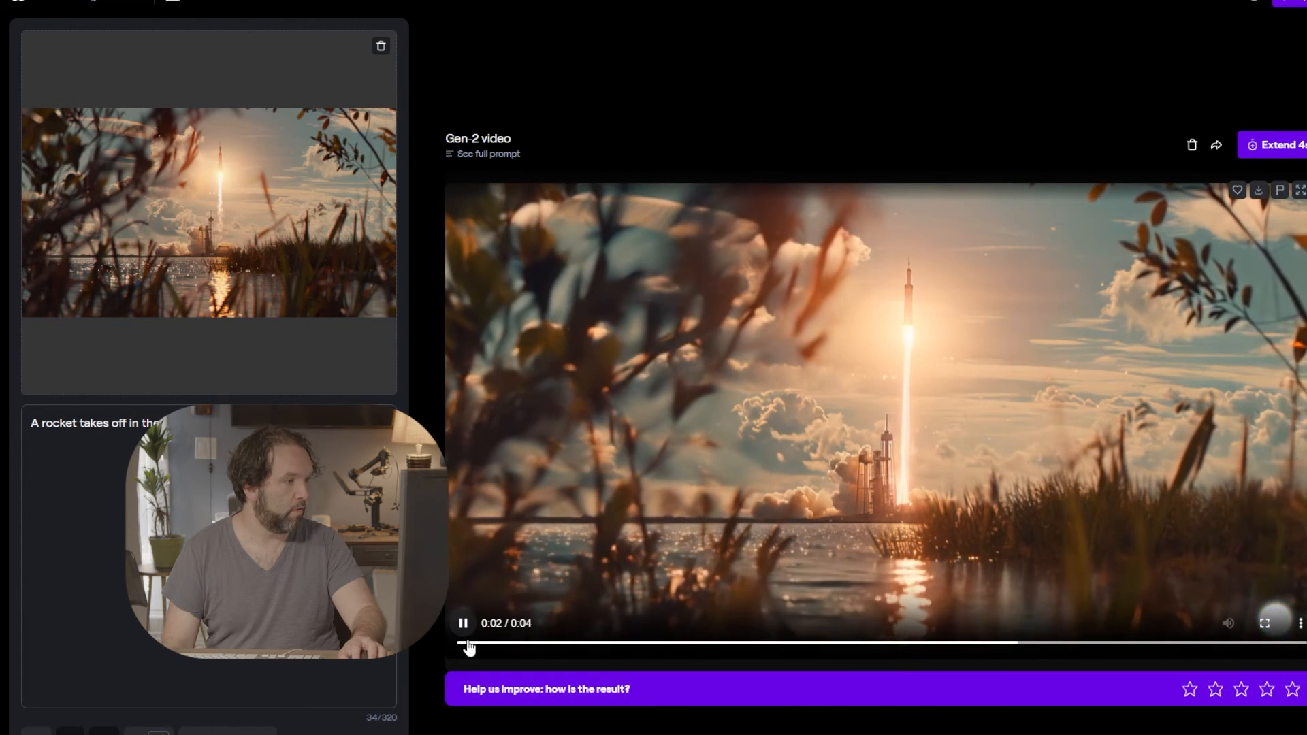
{"action": "left_click", "coordinate": [467, 643]}
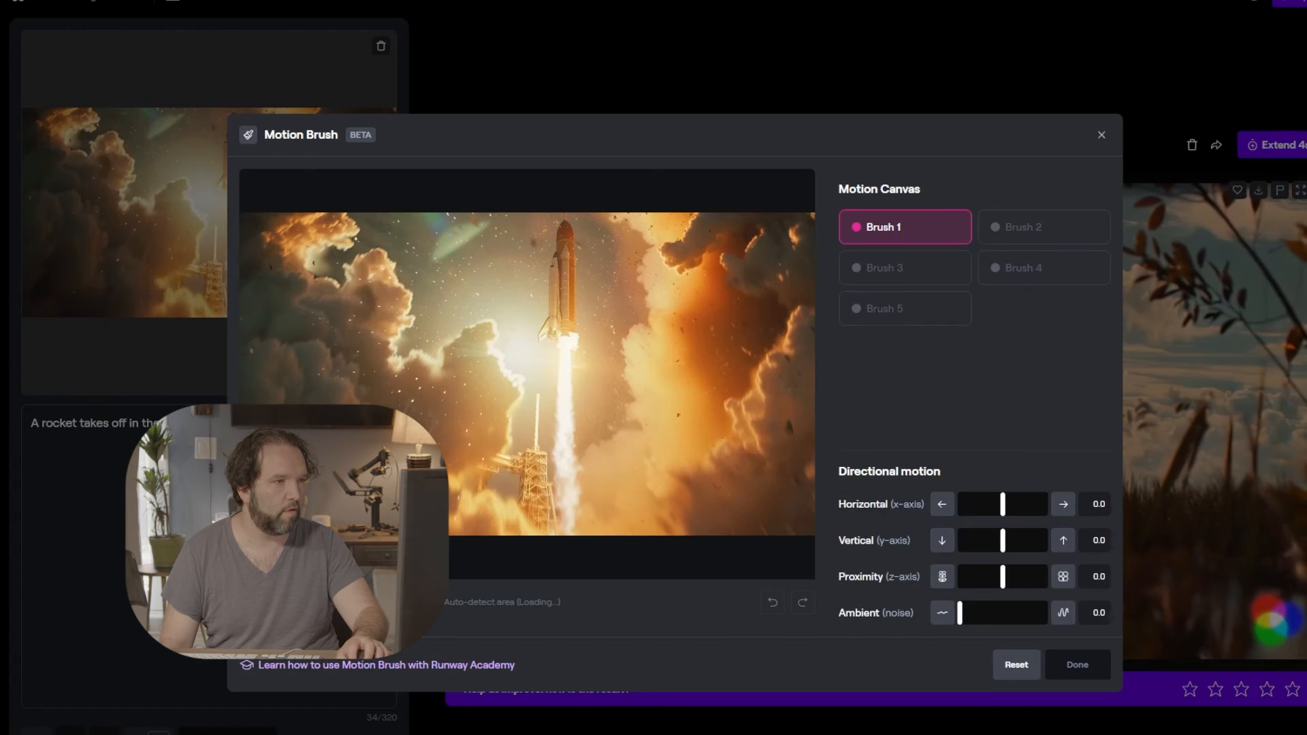
Paint three motion brushes: rocket moving up, exhaust moving down, clouds drifting sideways.
{"action": "left_click", "coordinate": [558, 279]}
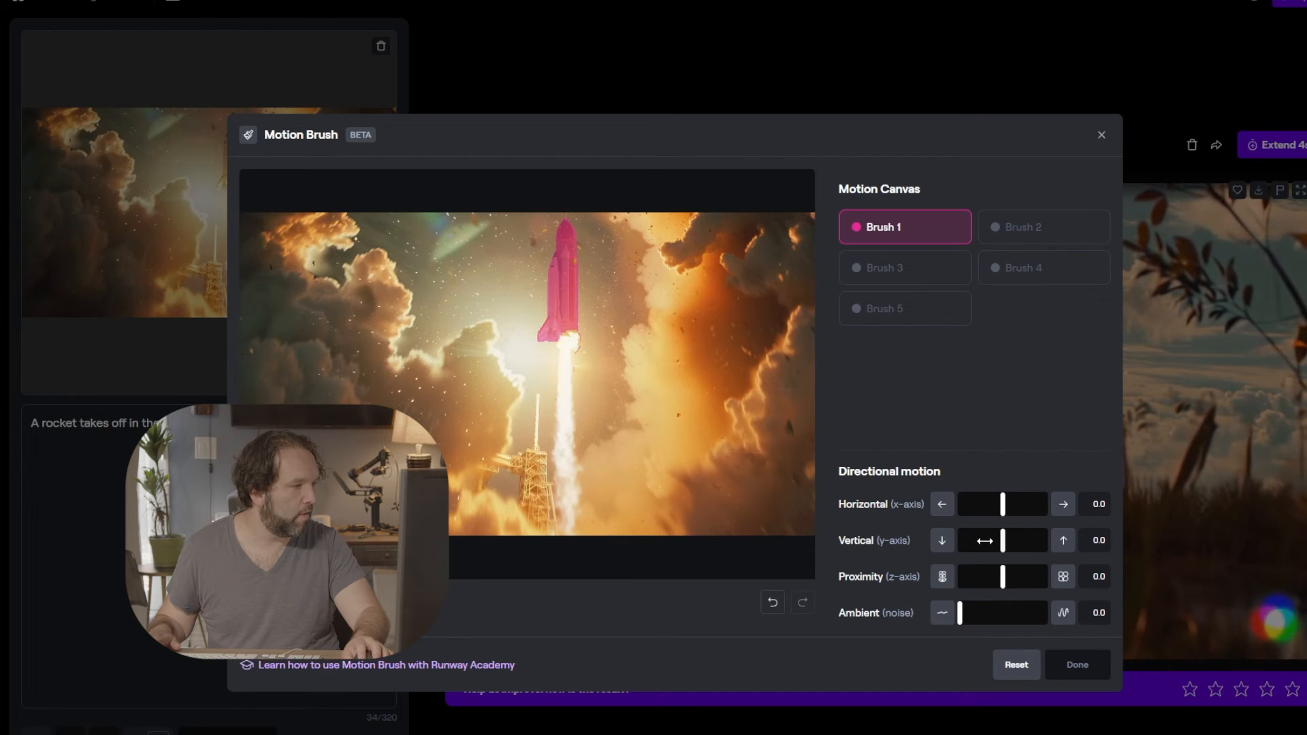
{"action": "left_click", "coordinate": [1063, 540]}
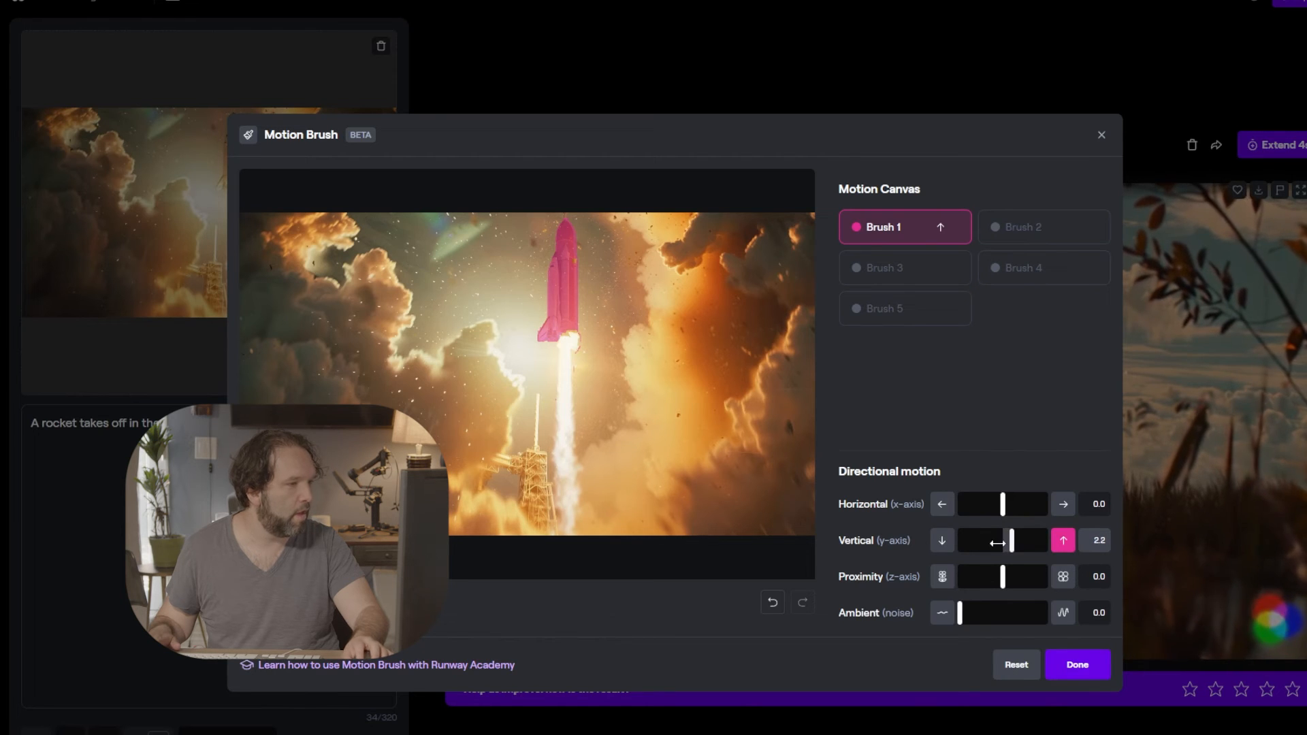
{"action": "left_click", "coordinate": [1043, 227]}
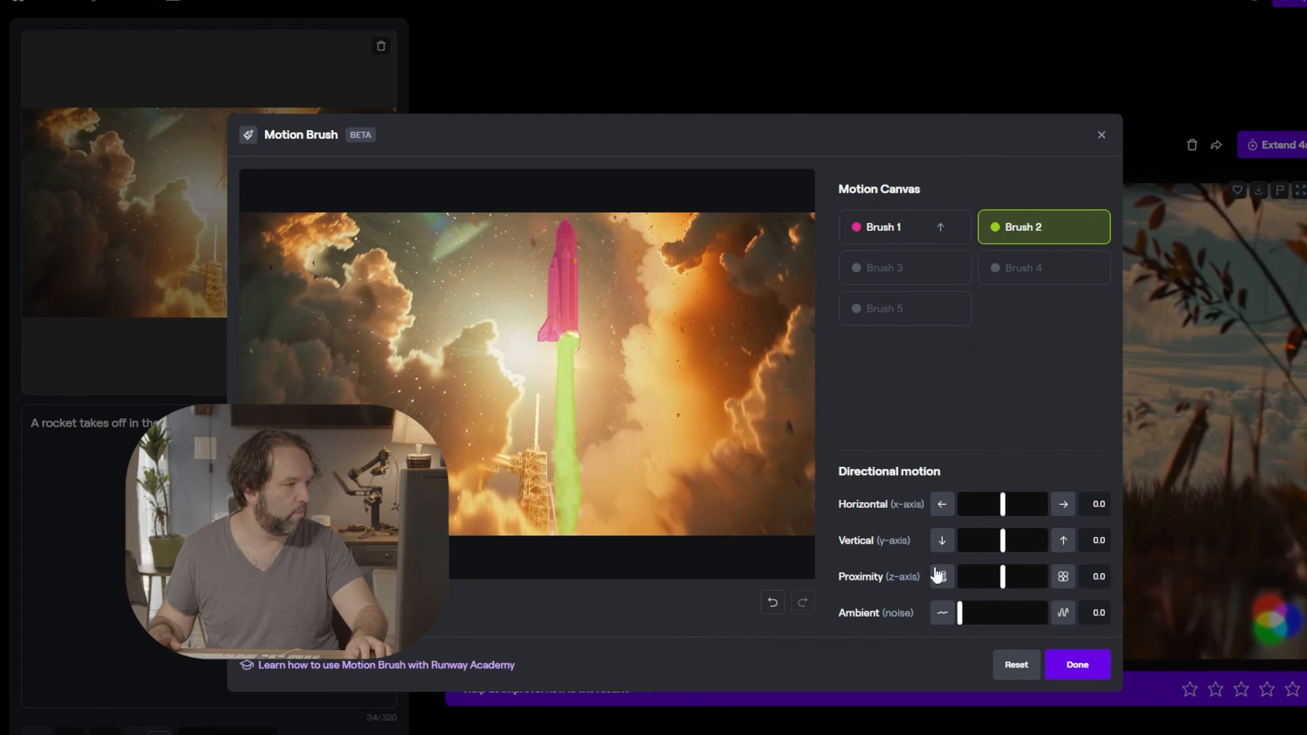
{"action": "left_click", "coordinate": [941, 540]}
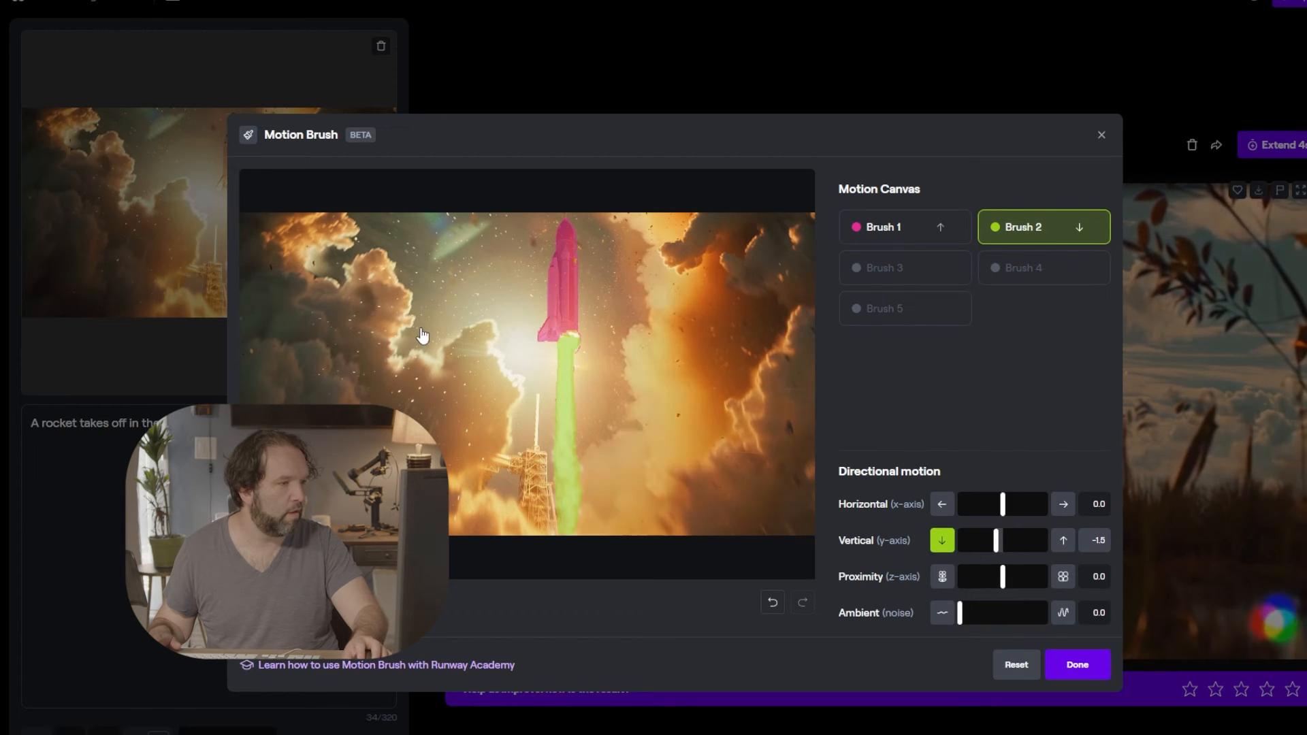
{"action": "left_click", "coordinate": [883, 268]}
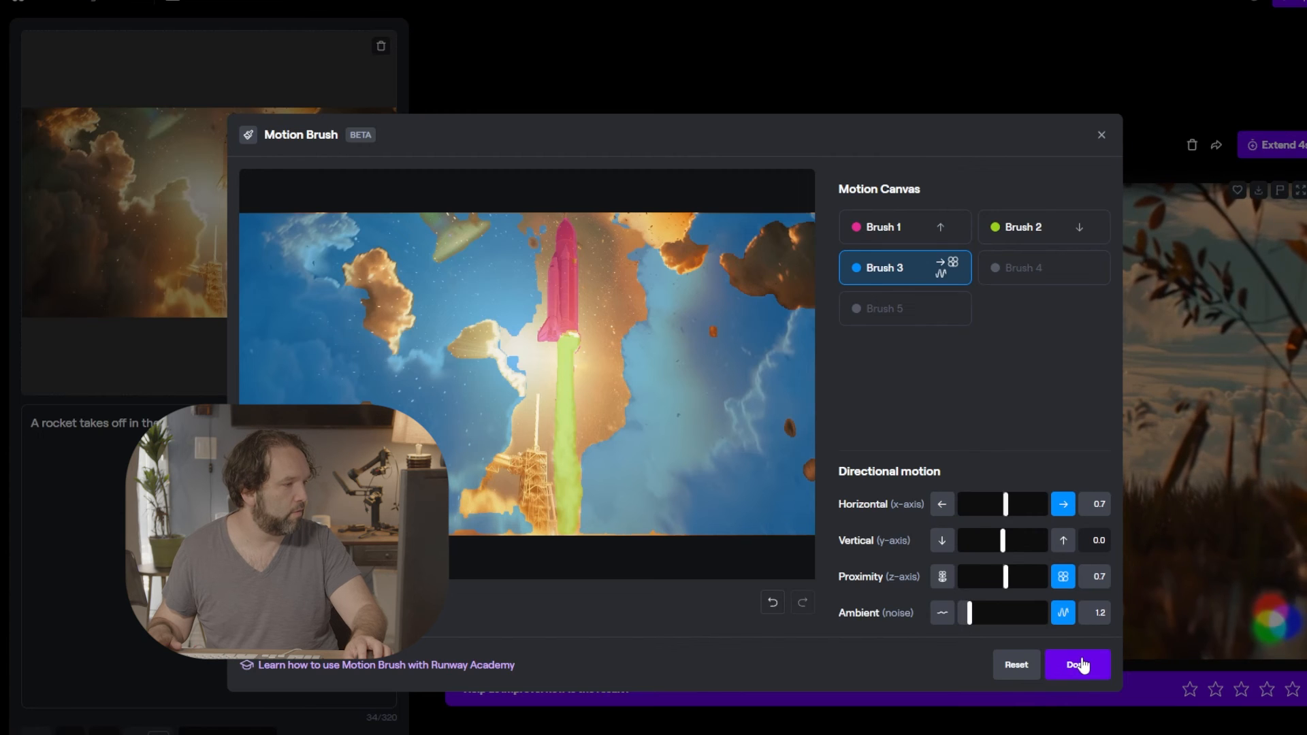
{"action": "left_click", "coordinate": [1077, 665]}
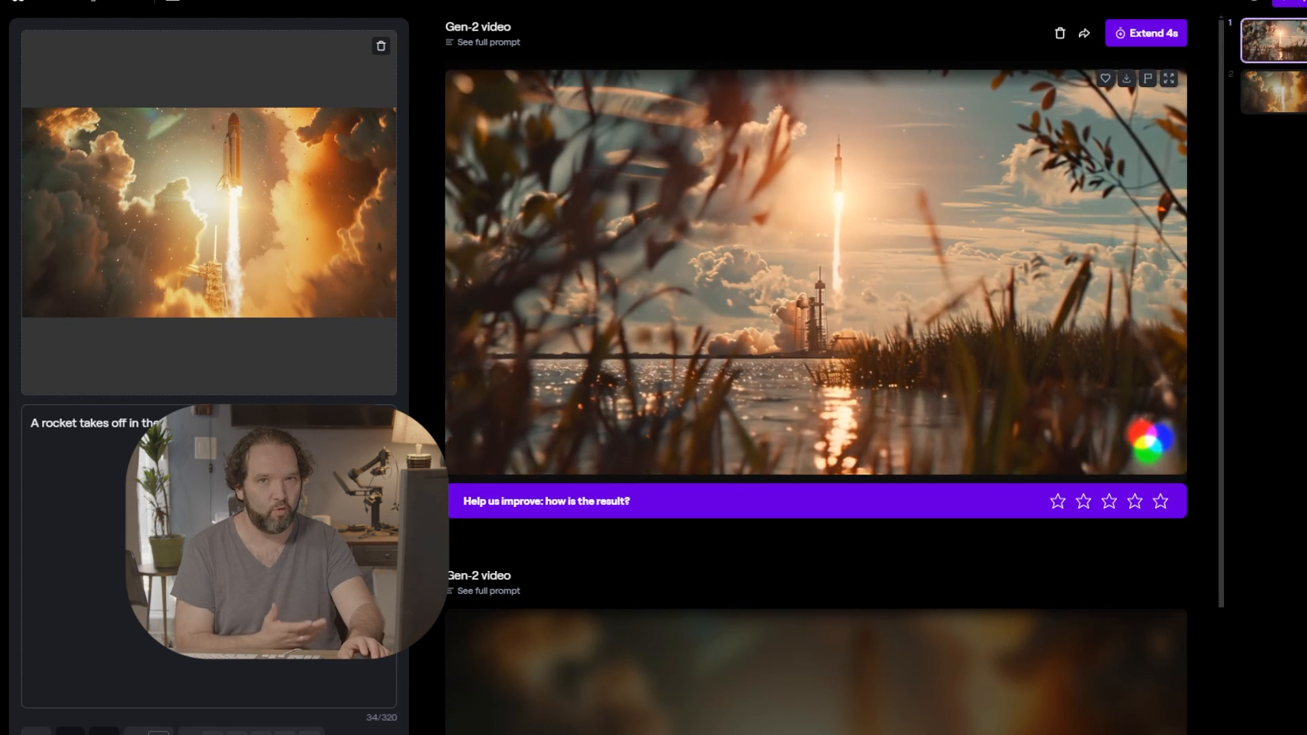
Play the second Gen-2 cloud launch clip, then scroll back up to the reed-framed video.
{"action": "scroll", "scroll_direction": "down", "scroll_amount": 3}
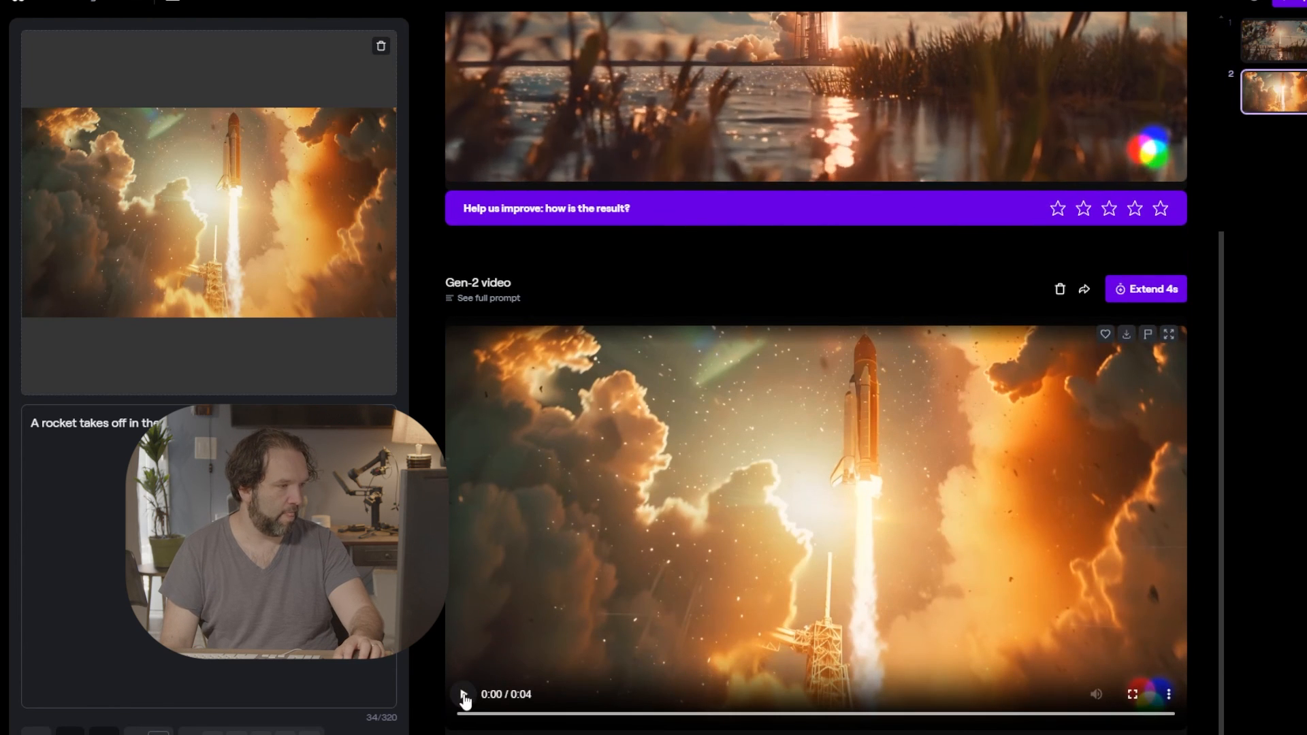
{"action": "left_click", "coordinate": [463, 693]}
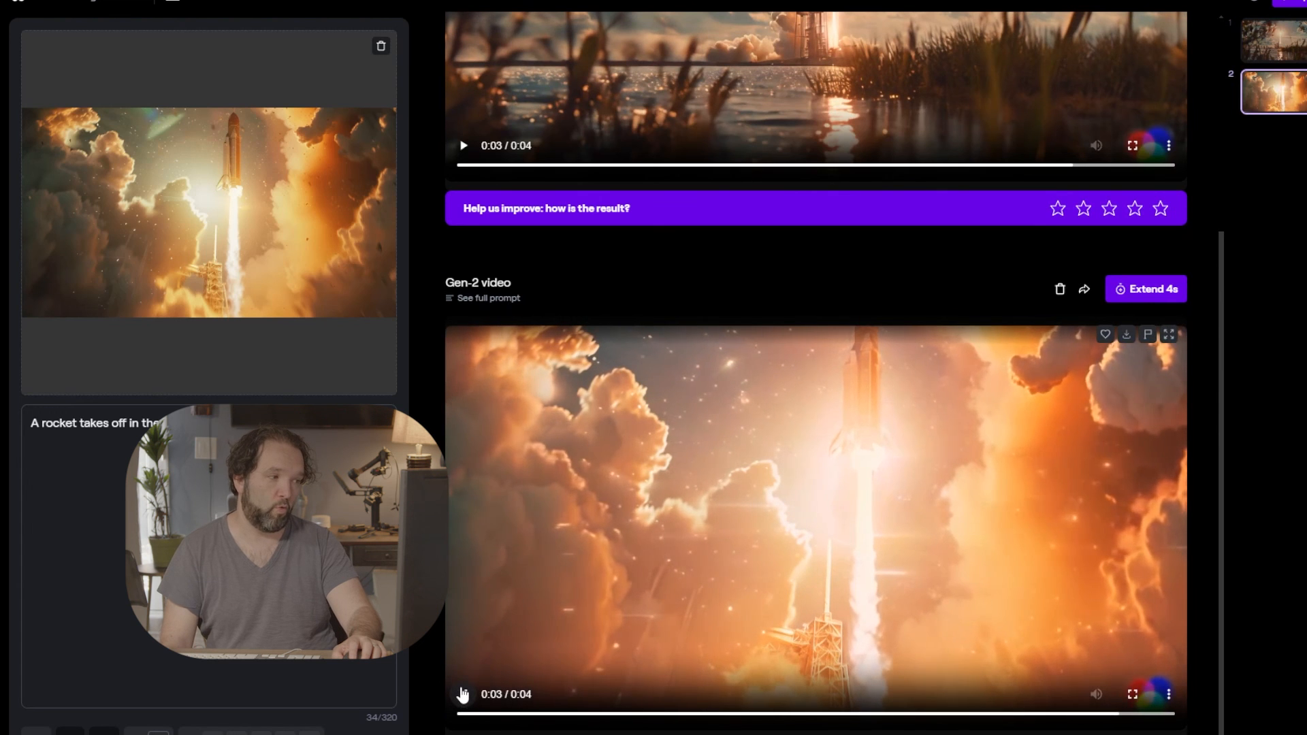
{"action": "scroll", "scroll_direction": "up", "scroll_amount": 3}
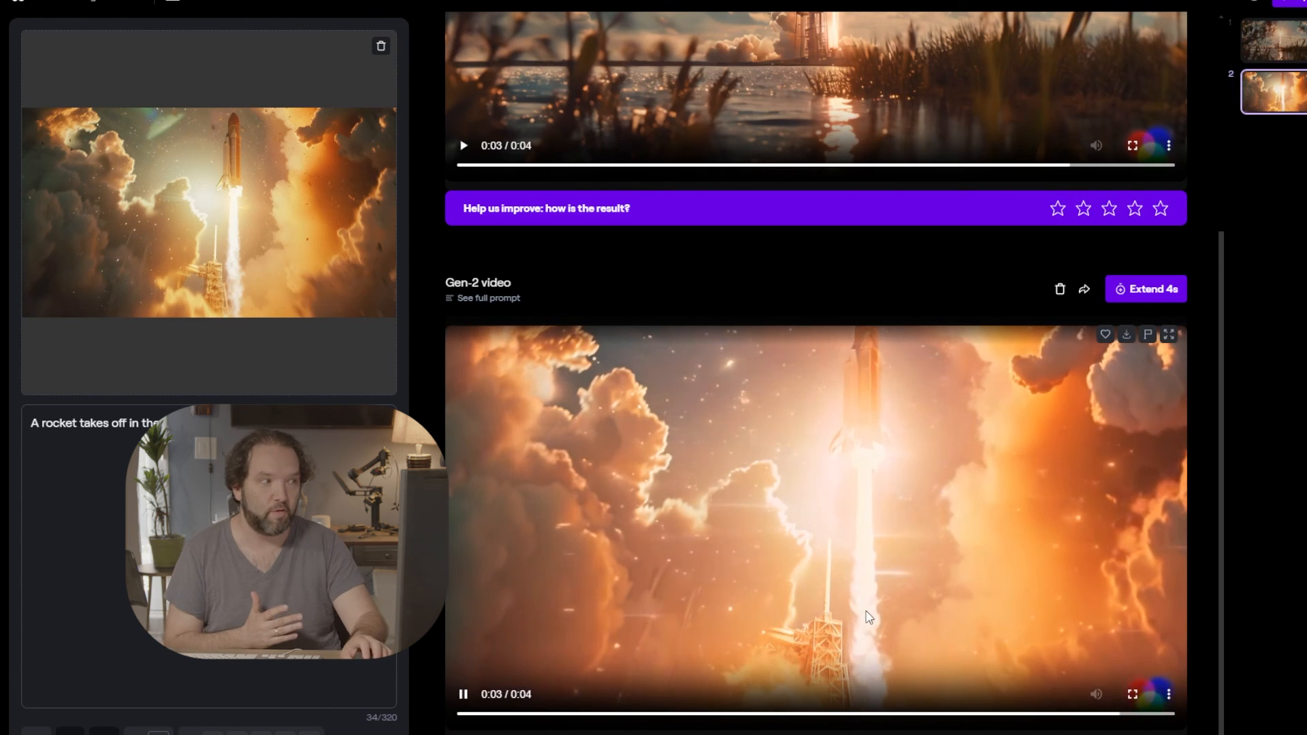
{"action": "scroll", "scroll_direction": "up", "scroll_amount": 3}
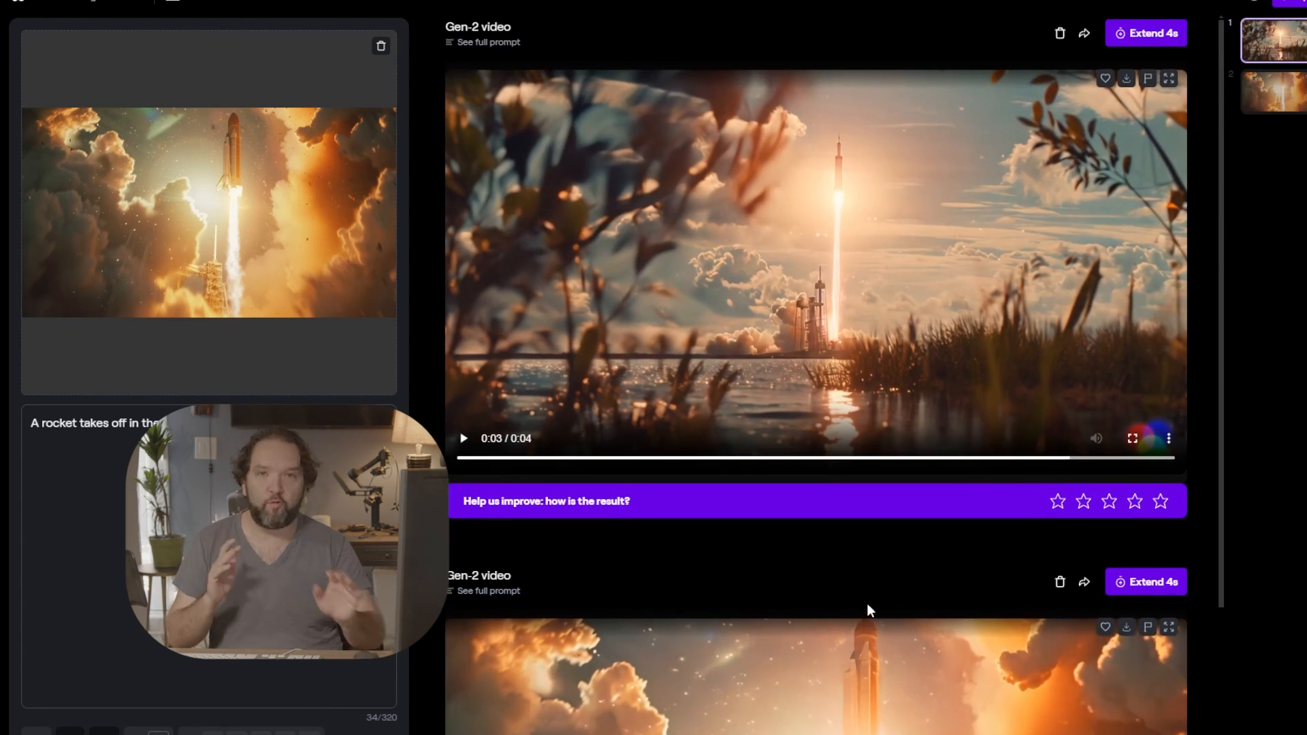